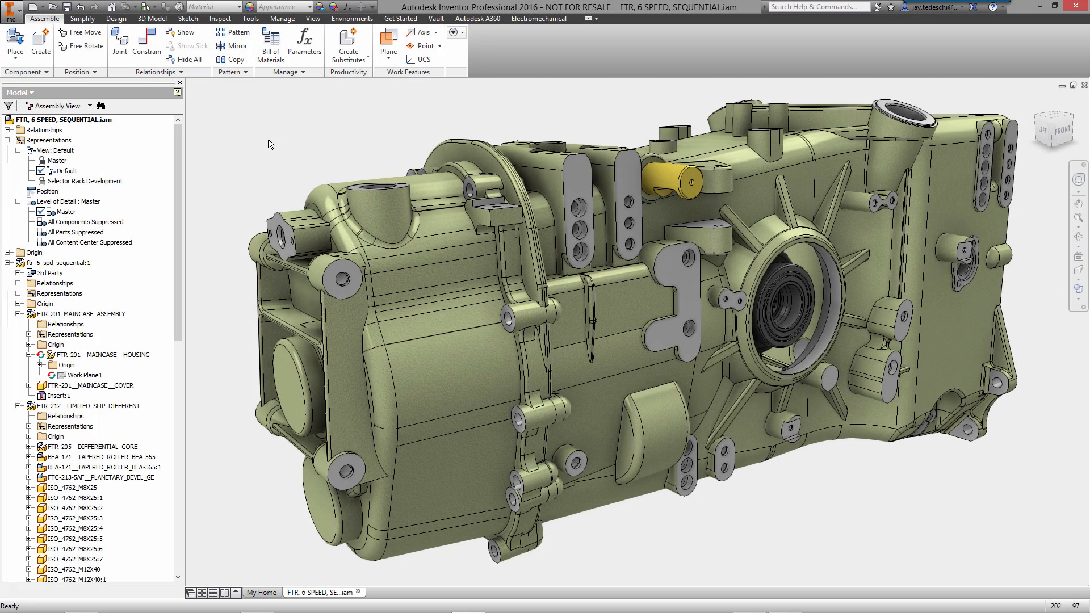
{"action": "mouse_move", "coordinate": [191, 323]}
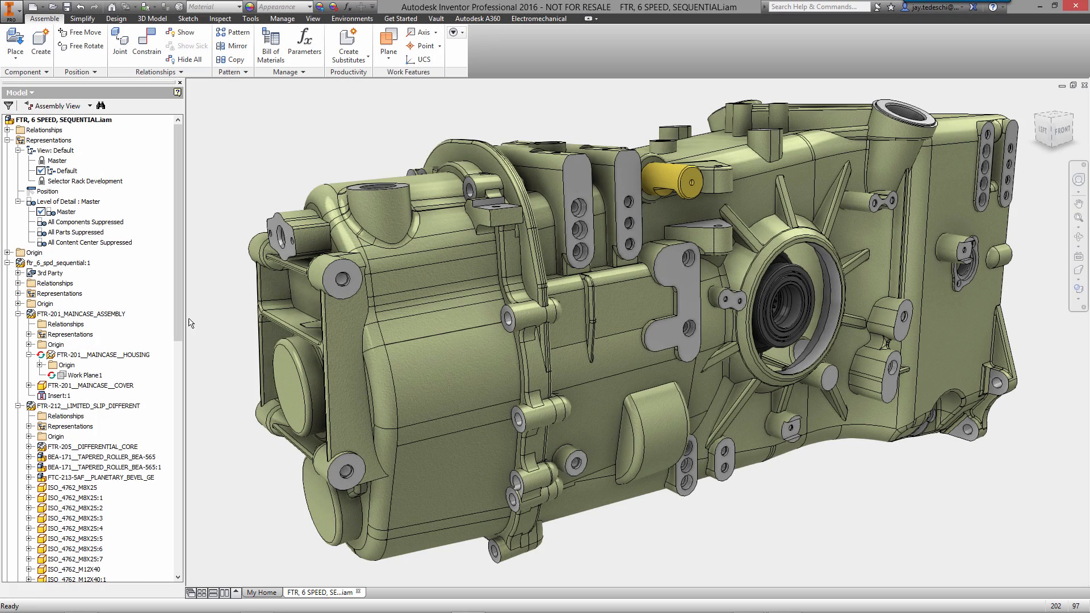
Hide the gearbox cover and edit FTR-201_MAINCASE_HOUSING to expose the gear train and selector rack.
{"action": "left_click", "coordinate": [92, 384]}
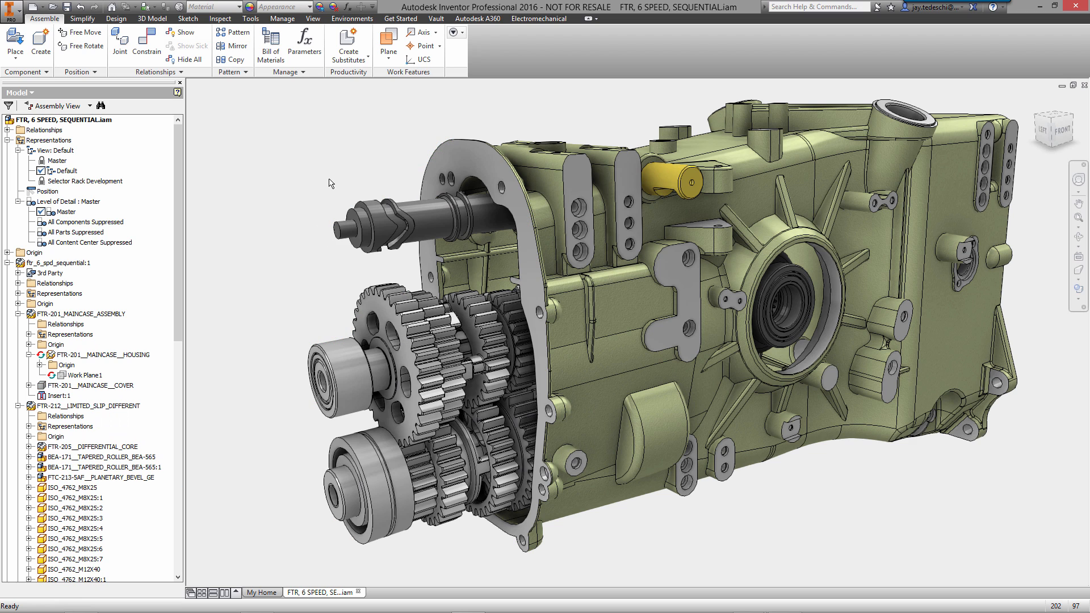
{"action": "left_click", "coordinate": [104, 354]}
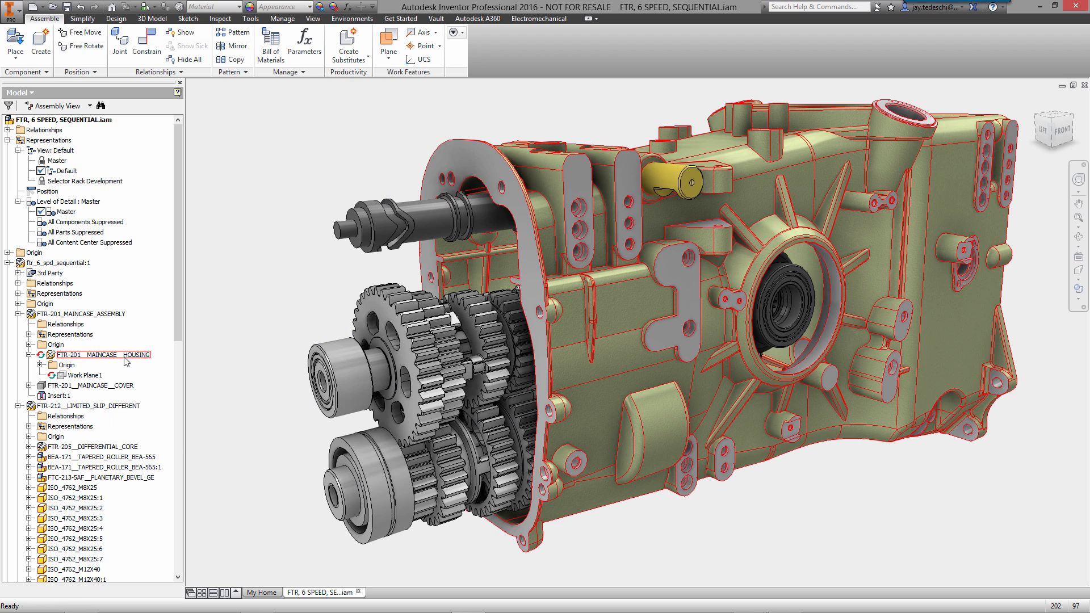
{"action": "double_click", "coordinate": [98, 354]}
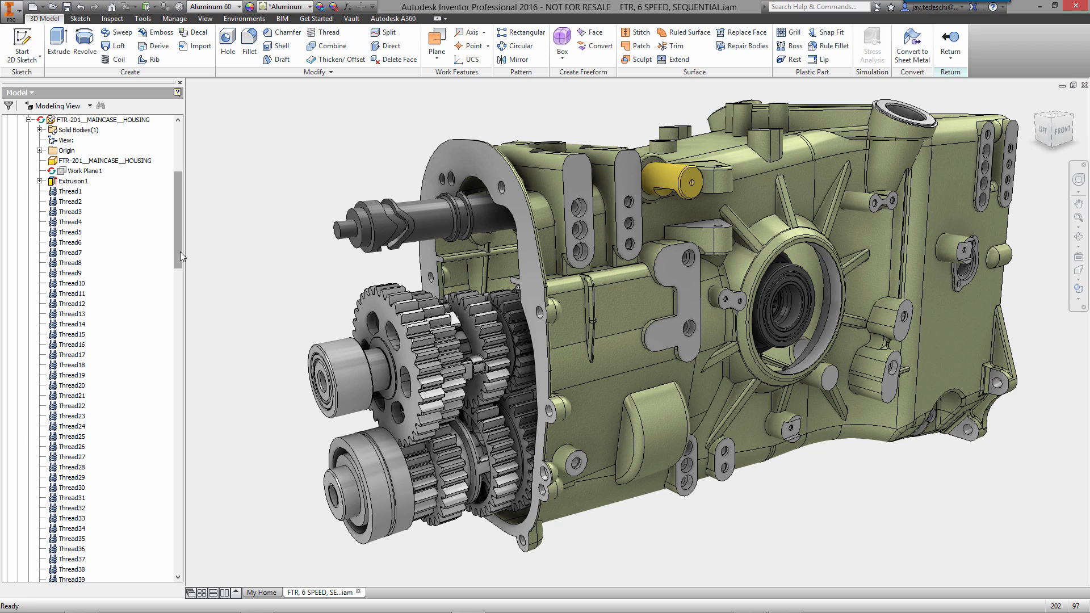
{"action": "scroll", "scroll_direction": "down", "scroll_amount": 3}
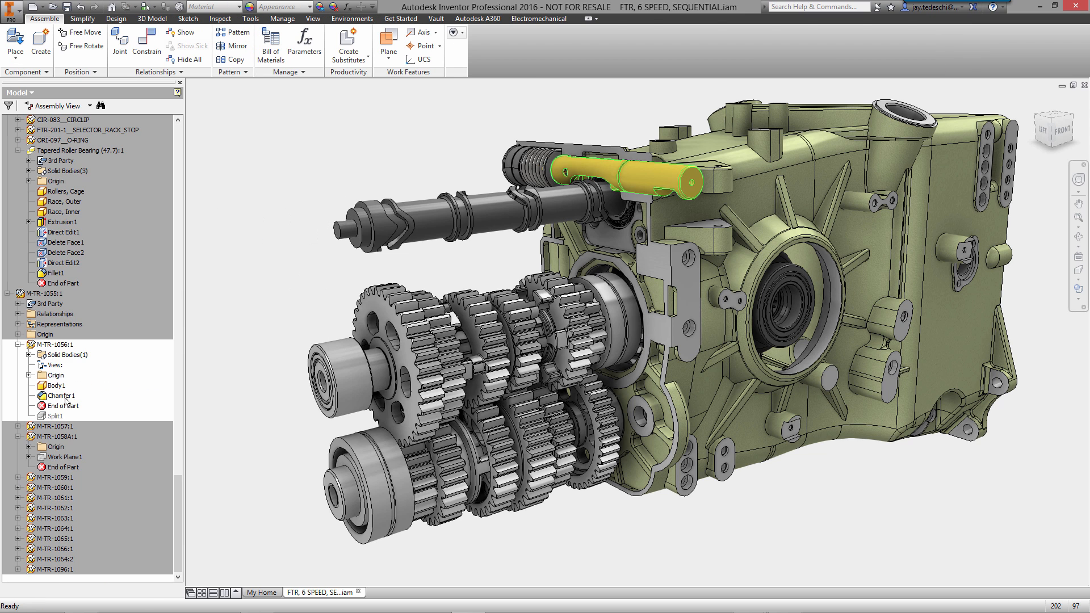
Return to the top assembly and activate the Selector Rack Development view representation.
{"action": "double_click", "coordinate": [54, 415]}
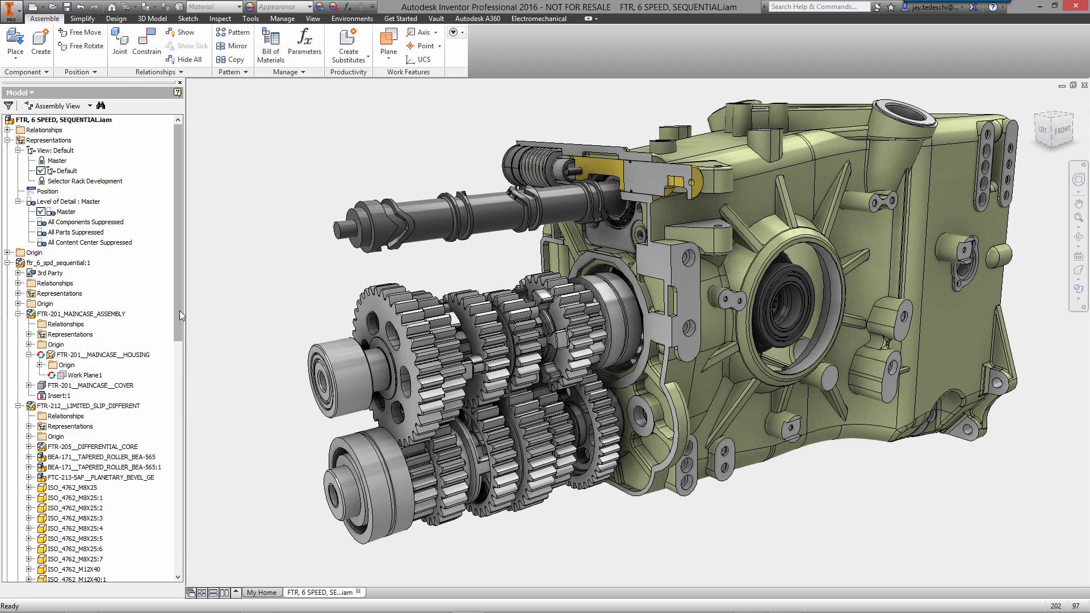
{"action": "mouse_move", "coordinate": [205, 267]}
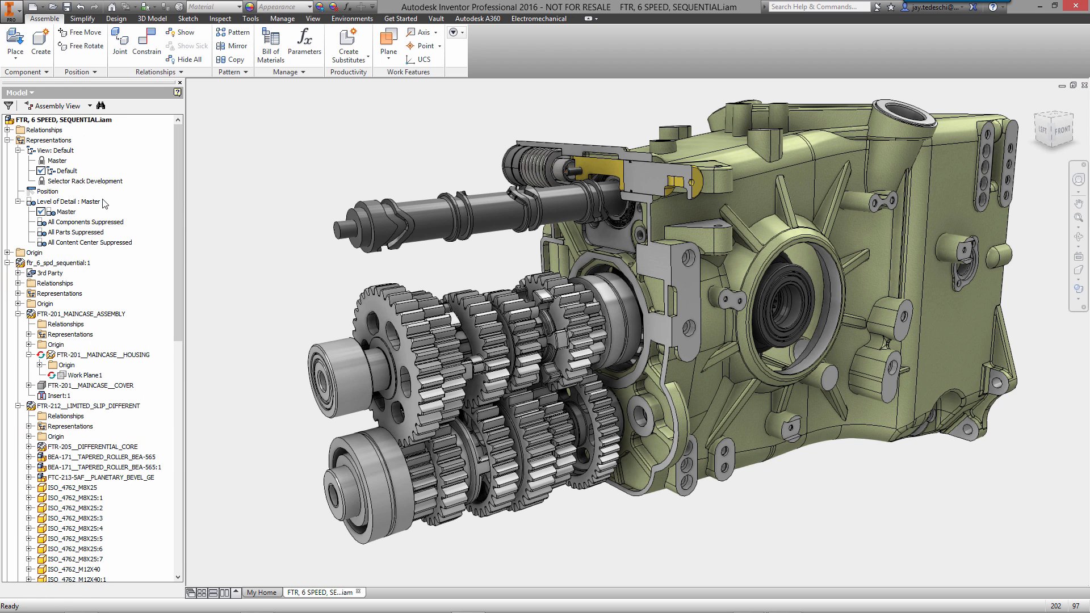
{"action": "left_click", "coordinate": [84, 181]}
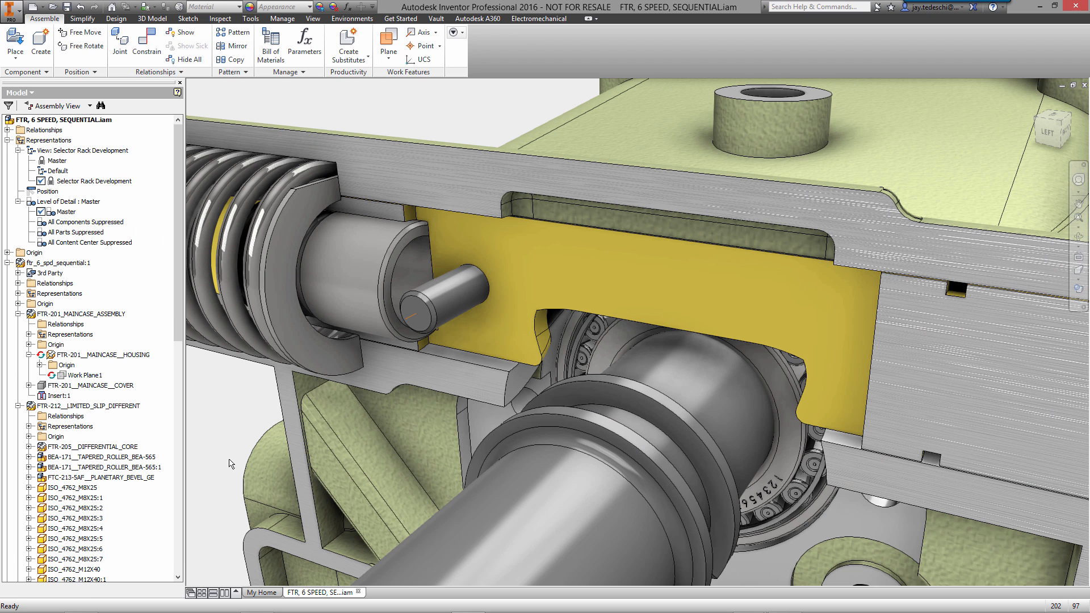
{"action": "scroll", "scroll_direction": "down", "scroll_amount": 3}
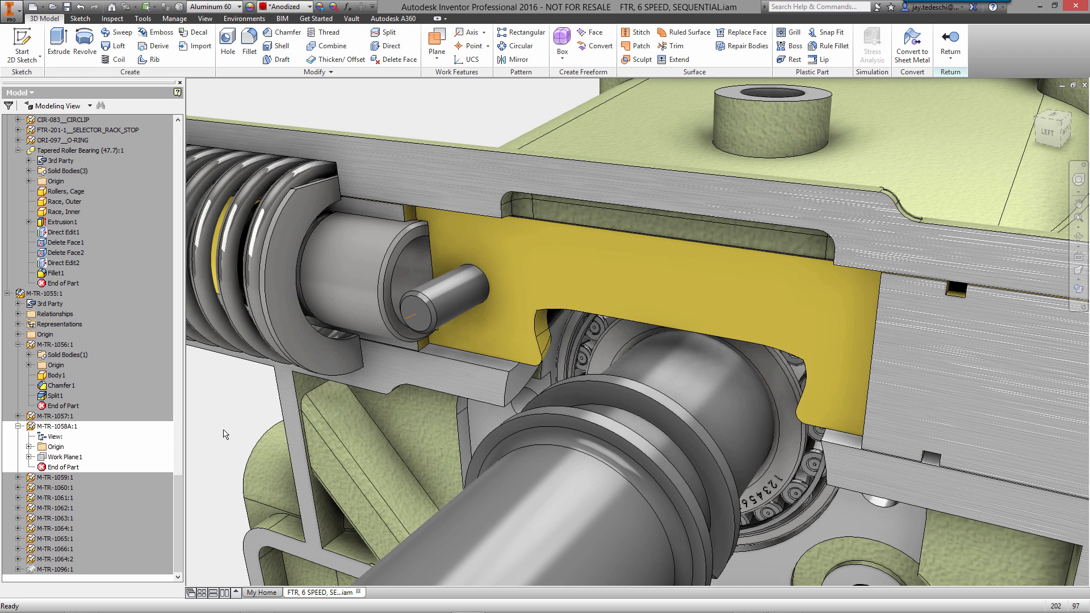
Start Sketch1 on the new part's YZ Plane and project the pin's edges into it.
{"action": "left_click", "coordinate": [24, 447]}
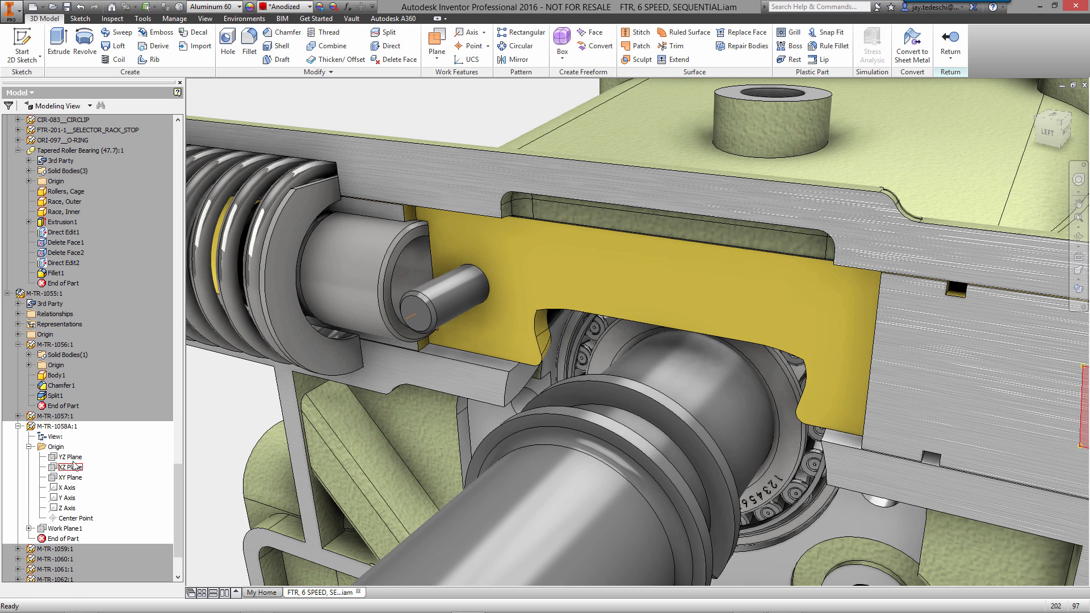
{"action": "left_click", "coordinate": [67, 456]}
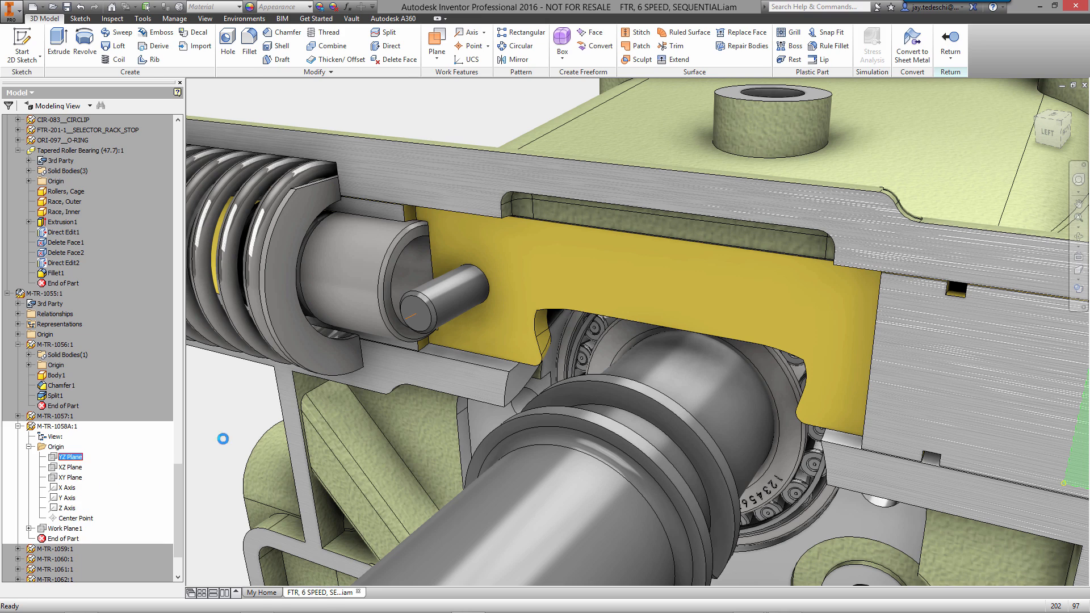
{"action": "left_click", "coordinate": [68, 456]}
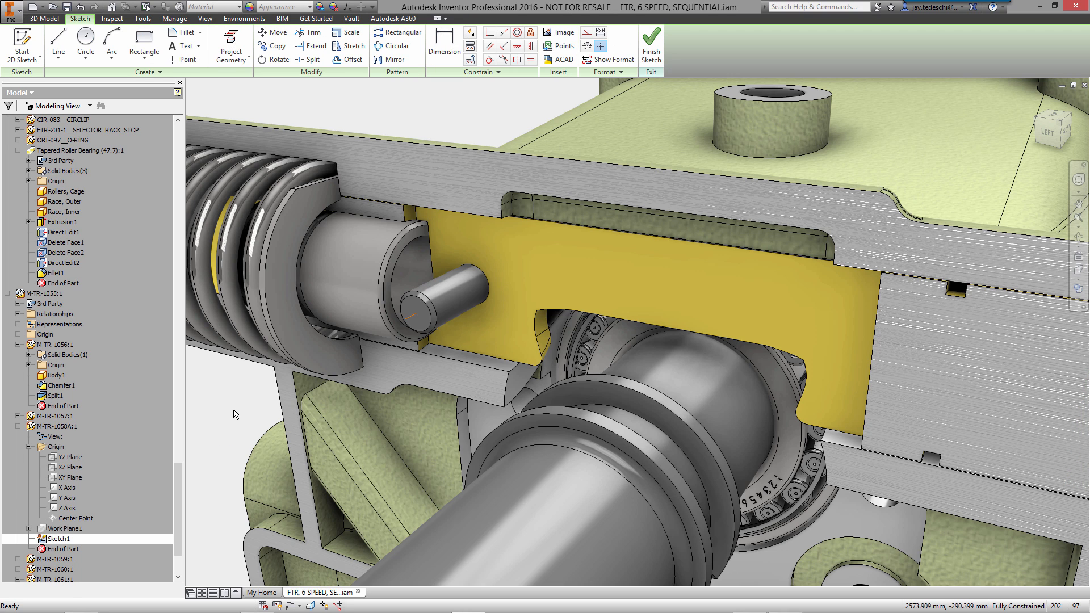
{"action": "right_click", "coordinate": [235, 414]}
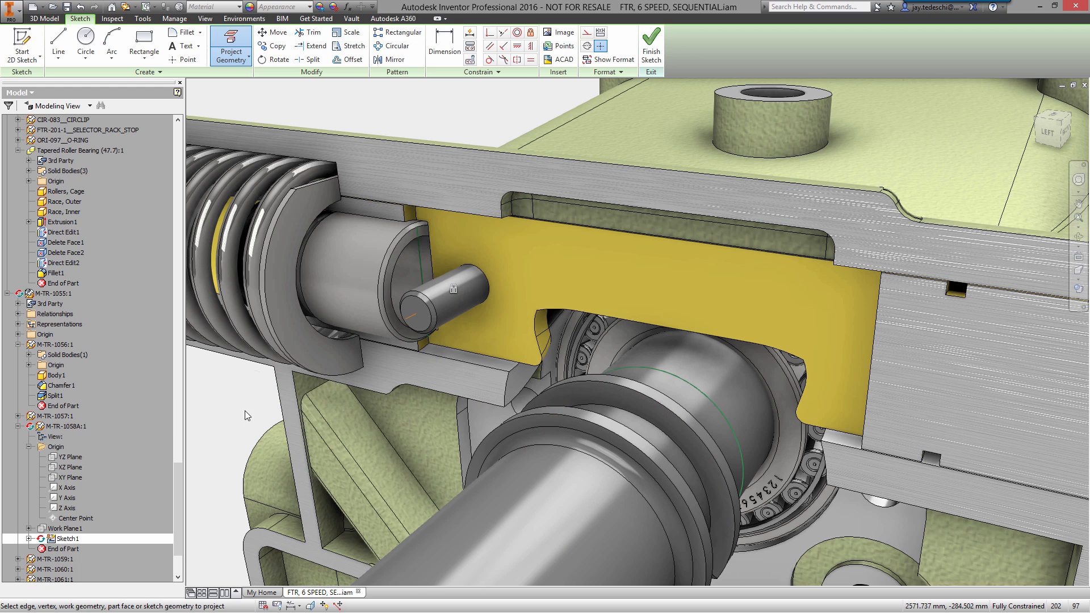
{"action": "left_click", "coordinate": [85, 46]}
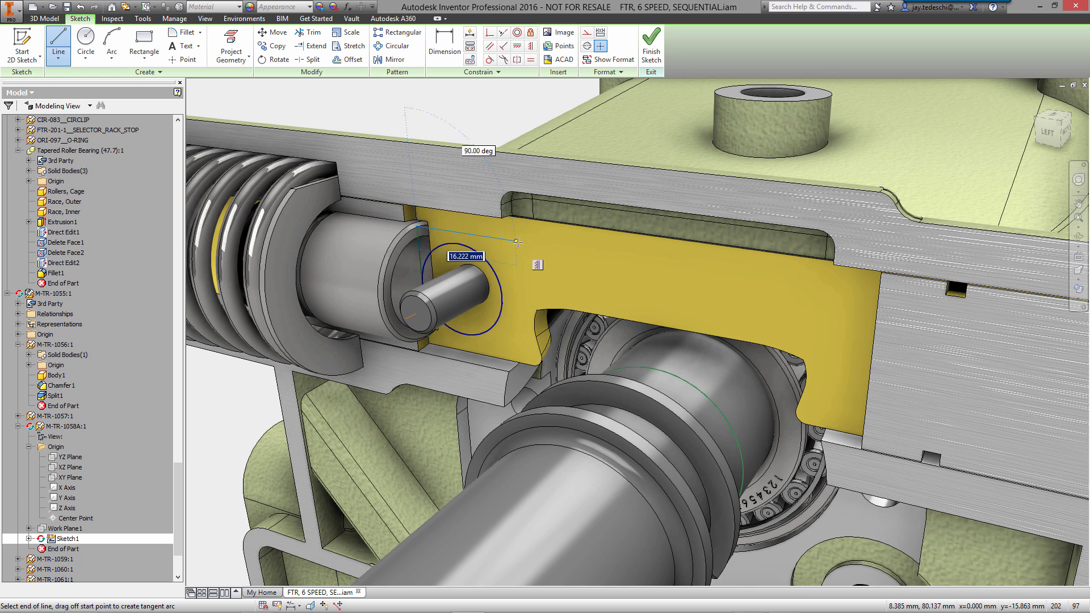
Draw the lever outline from the pin circle and make two outline edges perpendicular.
{"action": "left_click_drag", "start_coordinate": [517, 242], "coordinate": [834, 344]}
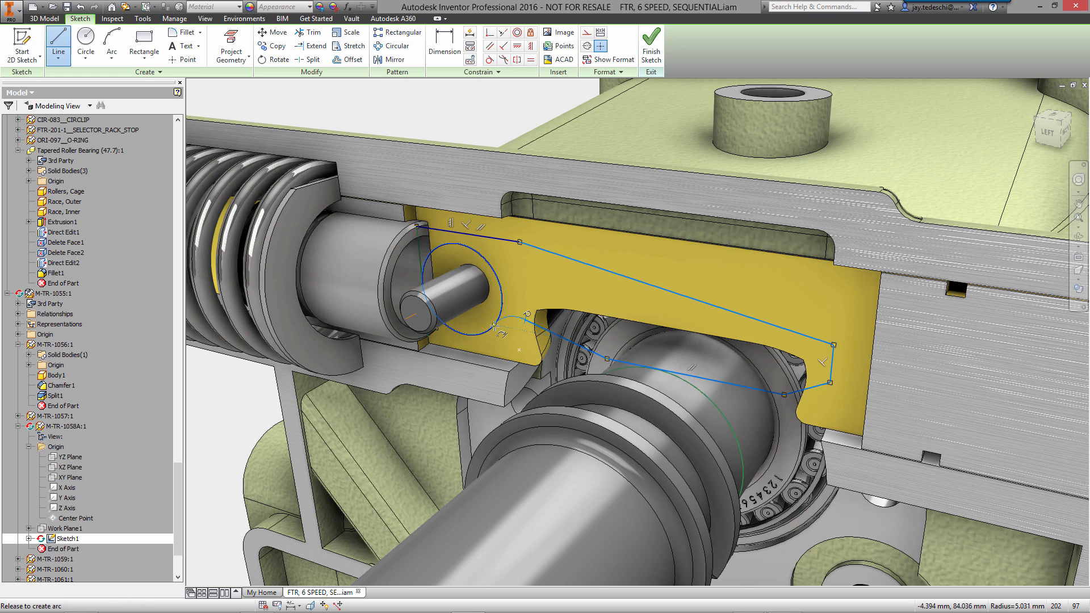
{"action": "right_click", "coordinate": [542, 282]}
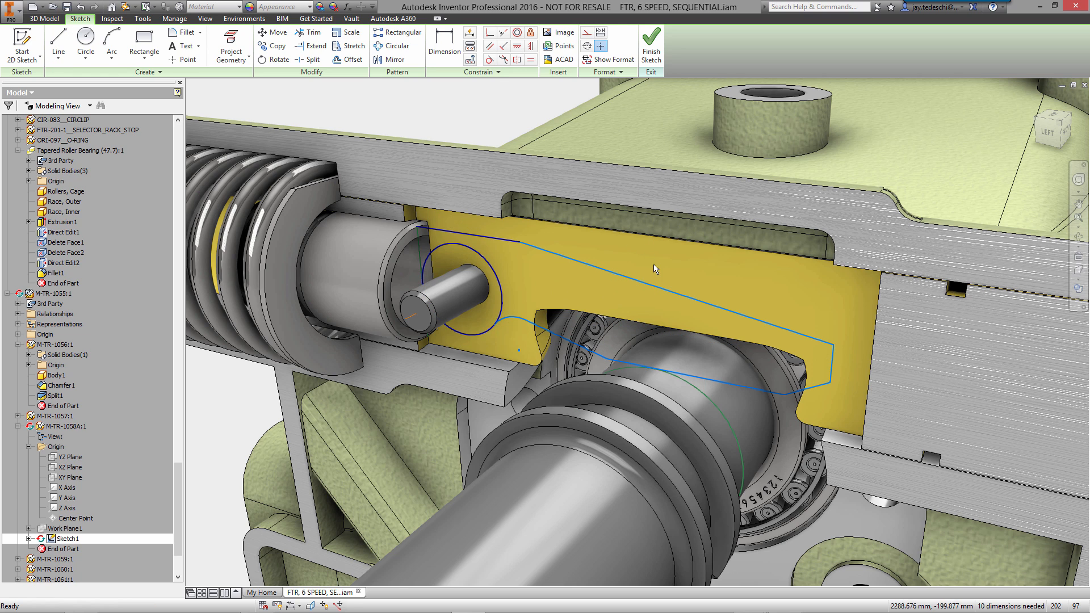
{"action": "right_click", "coordinate": [654, 269]}
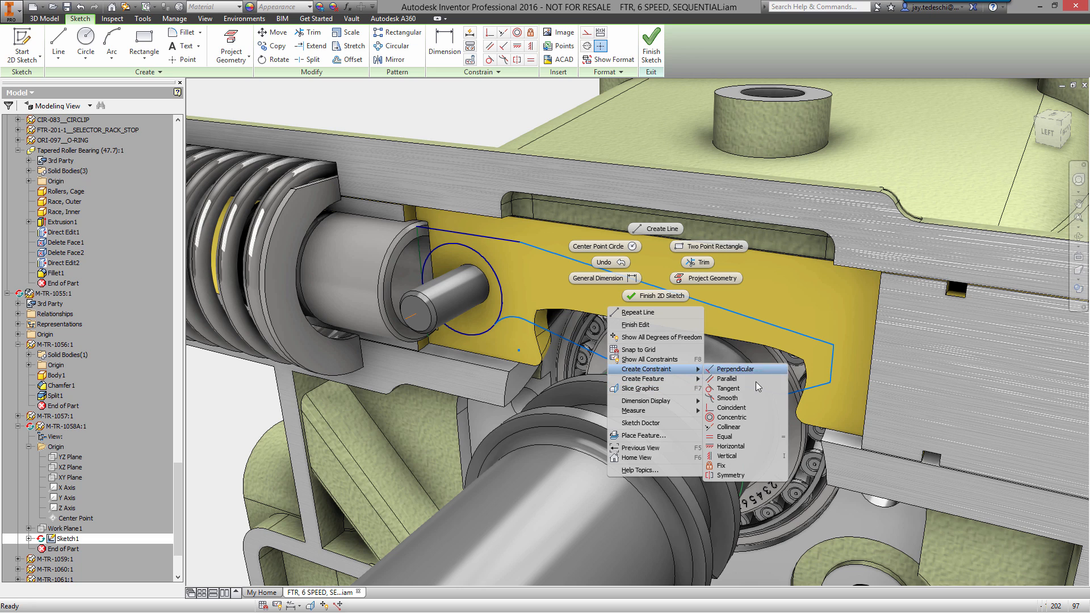
{"action": "left_click", "coordinate": [728, 388]}
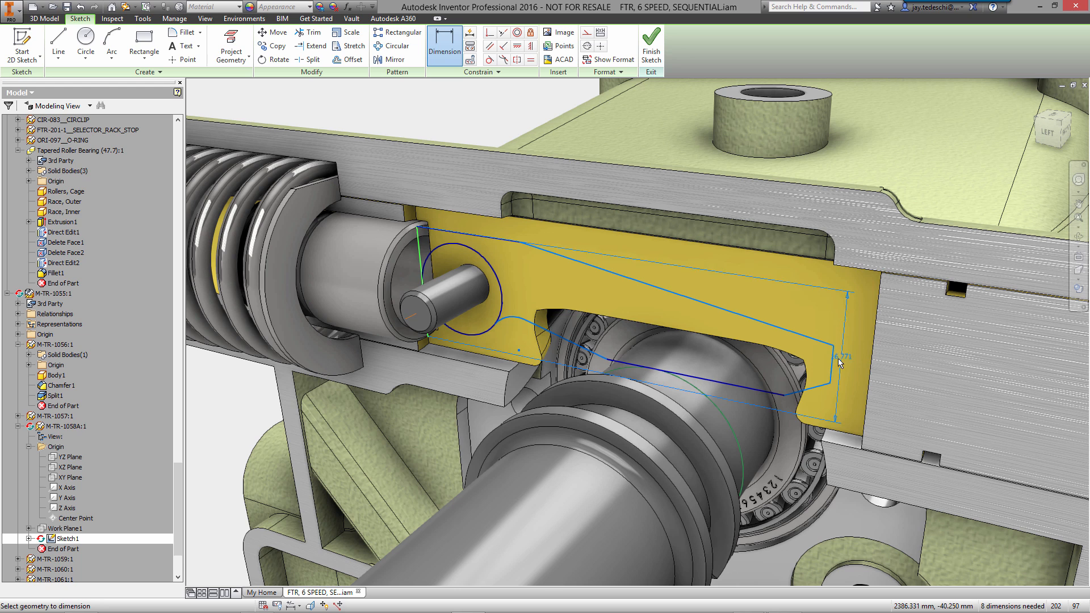
Dimension the lever's 60 overall length, 17 top edge and the small arc near the pin.
{"action": "left_click", "coordinate": [494, 128]}
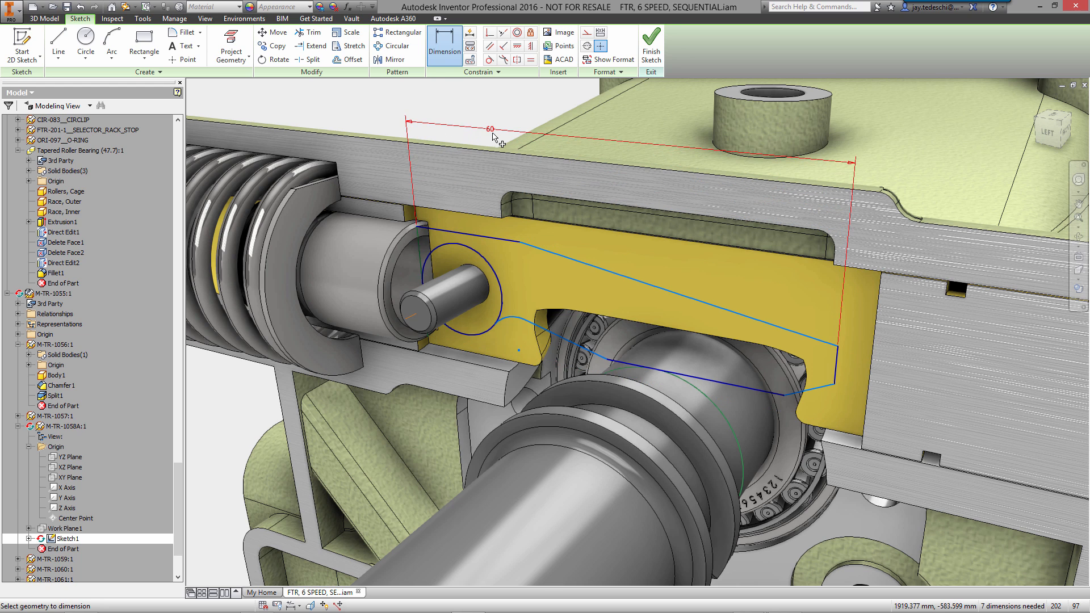
{"action": "left_click", "coordinate": [459, 187]}
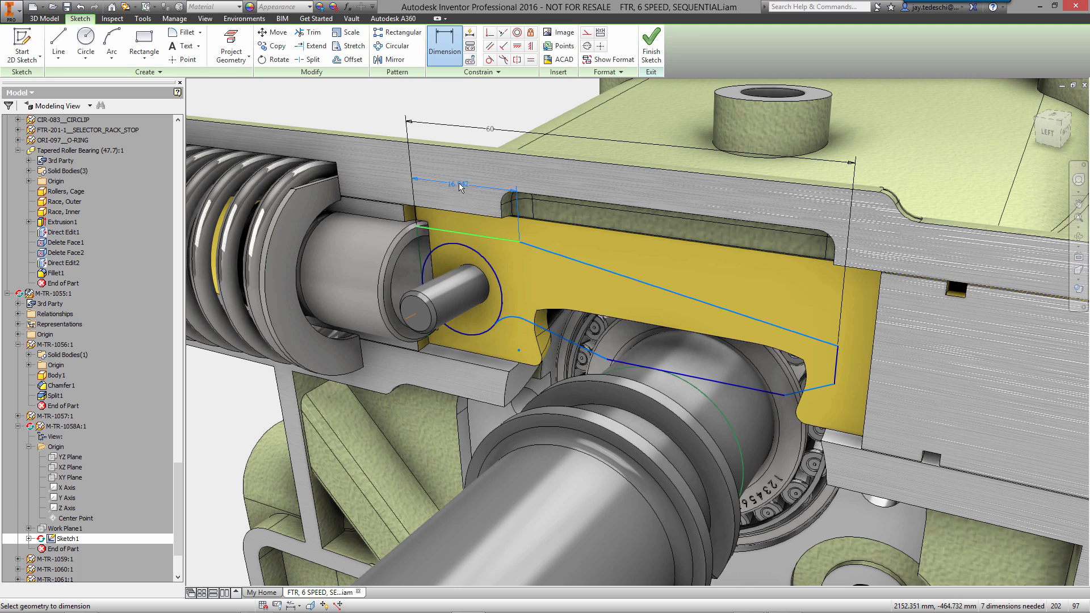
{"action": "left_click", "coordinate": [459, 184]}
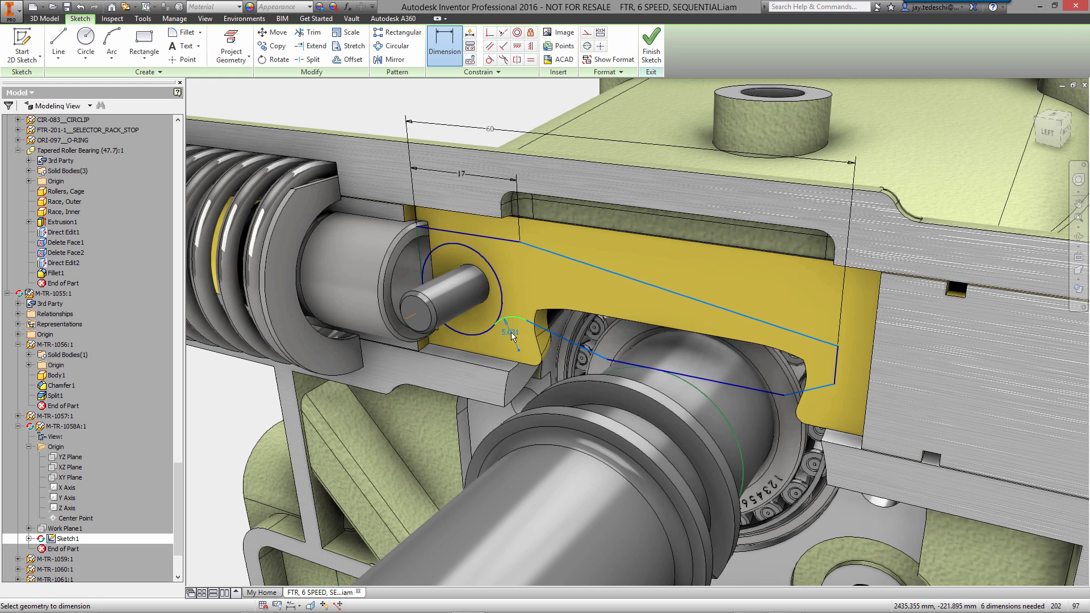
{"action": "left_click", "coordinate": [510, 332]}
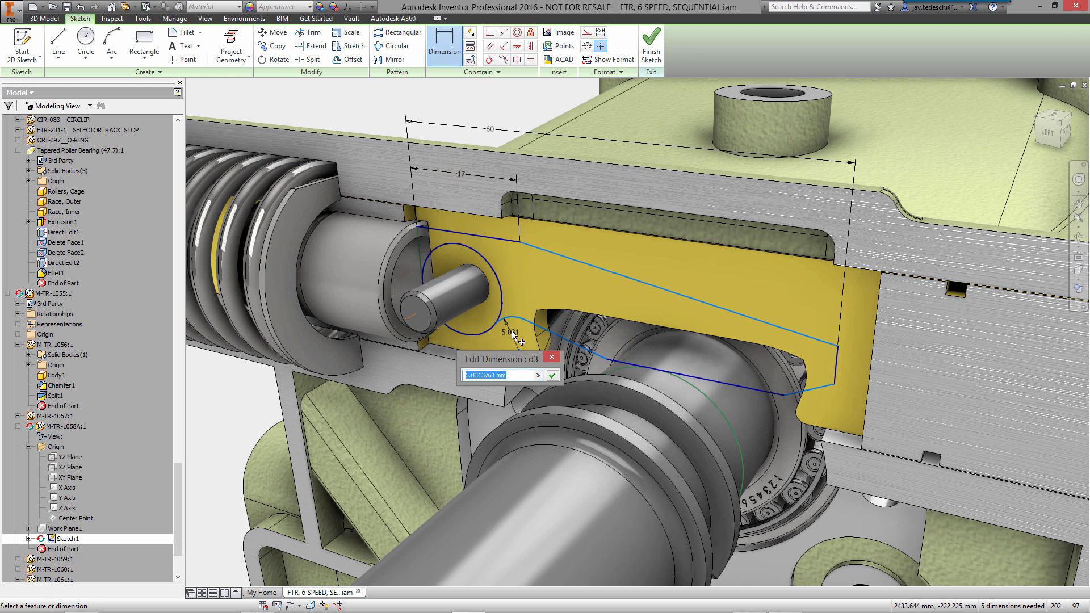
{"action": "left_click", "coordinate": [551, 374]}
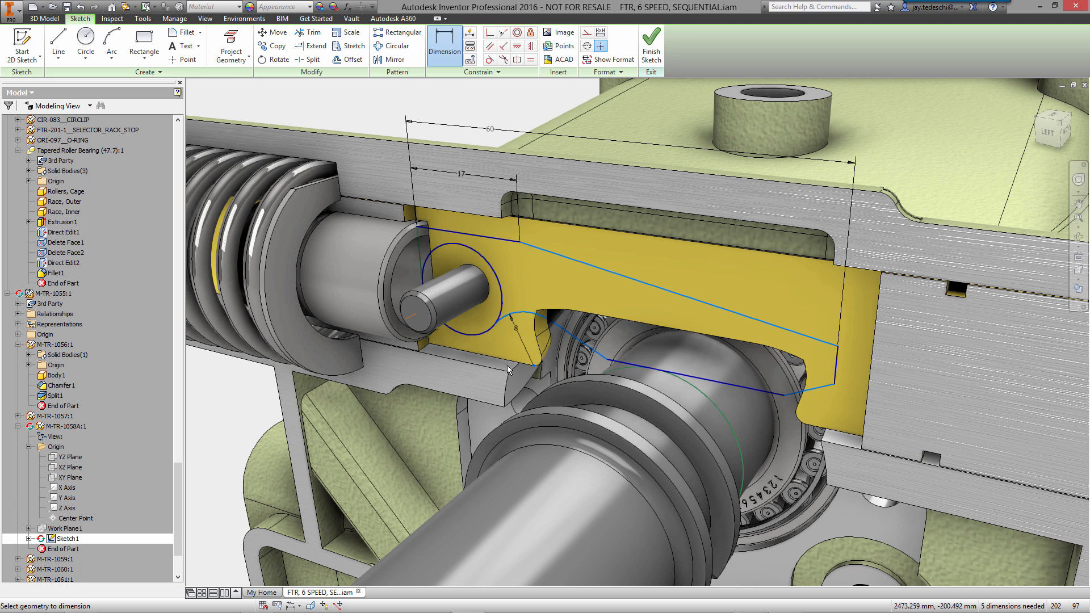
{"action": "mouse_move", "coordinate": [483, 355]}
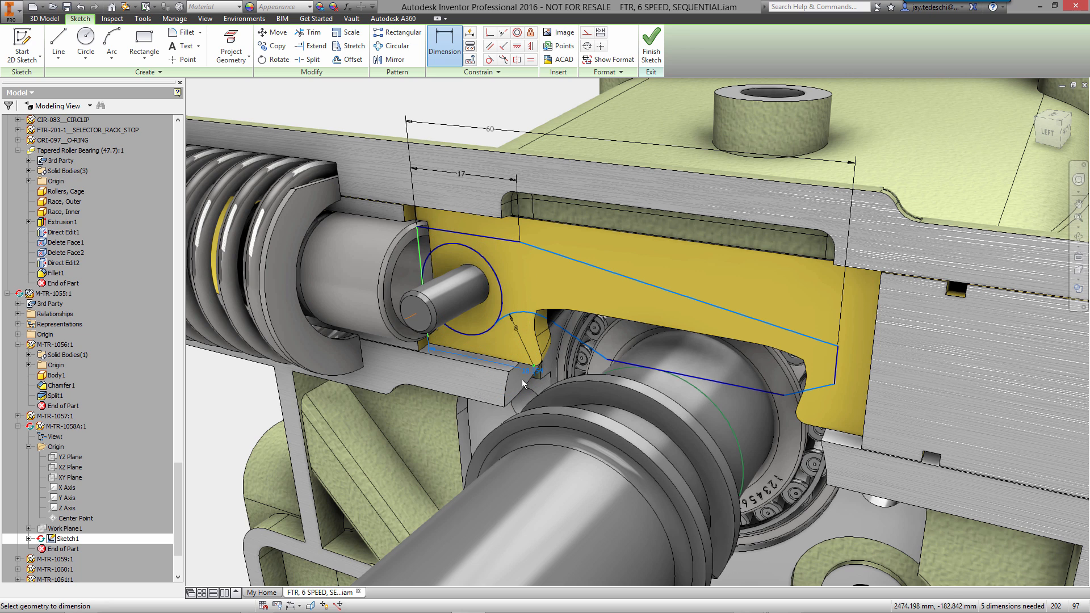
Dimension the 29 lower width and the 24 mm height at the tooth end.
{"action": "left_click", "coordinate": [524, 383]}
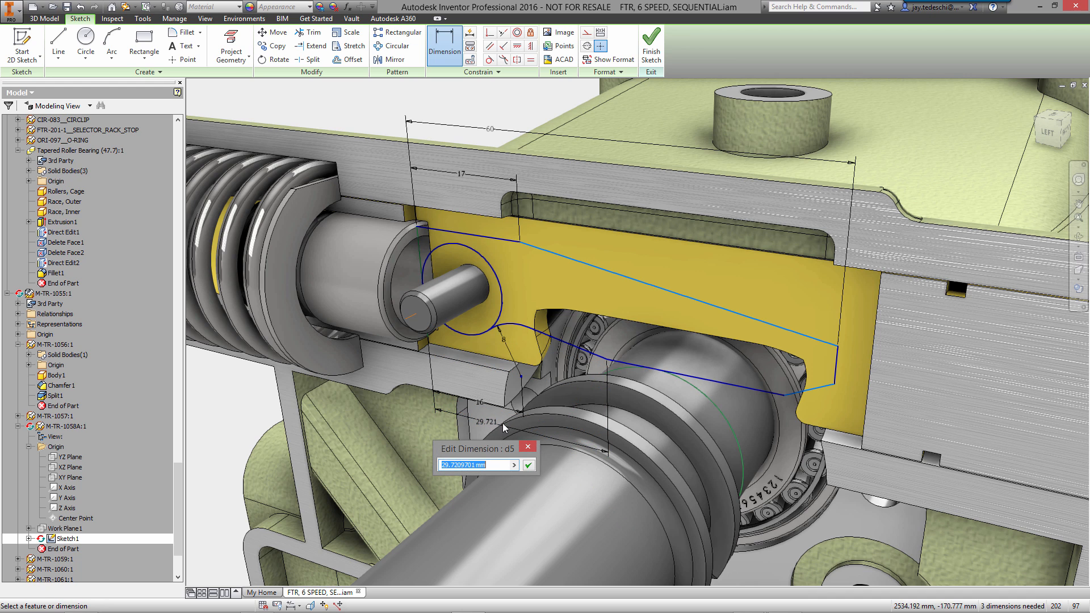
{"action": "left_click", "coordinate": [528, 465]}
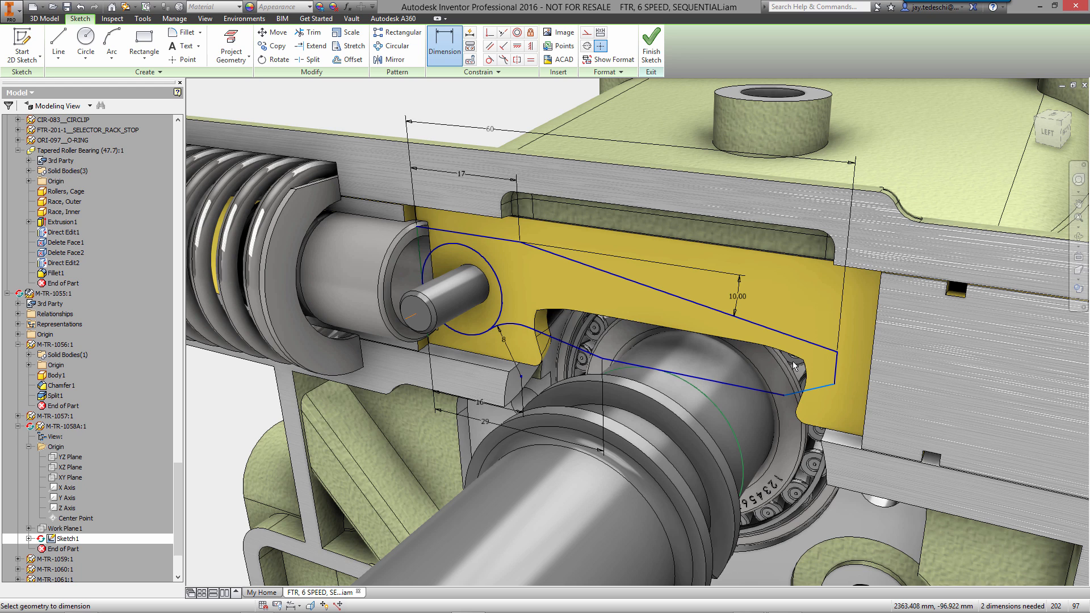
{"action": "left_click", "coordinate": [769, 372]}
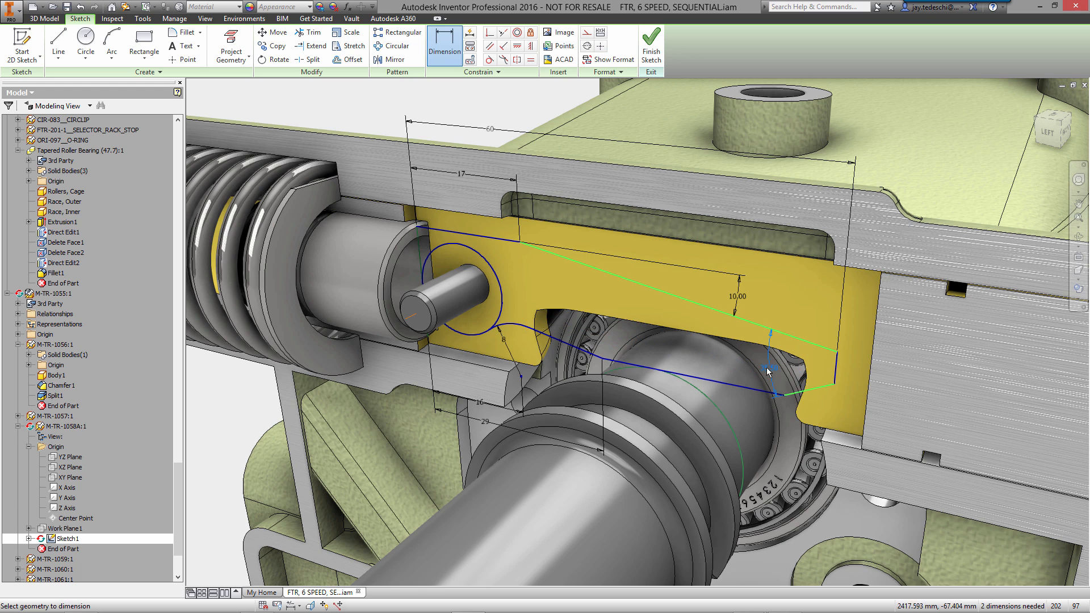
{"action": "left_click", "coordinate": [764, 368]}
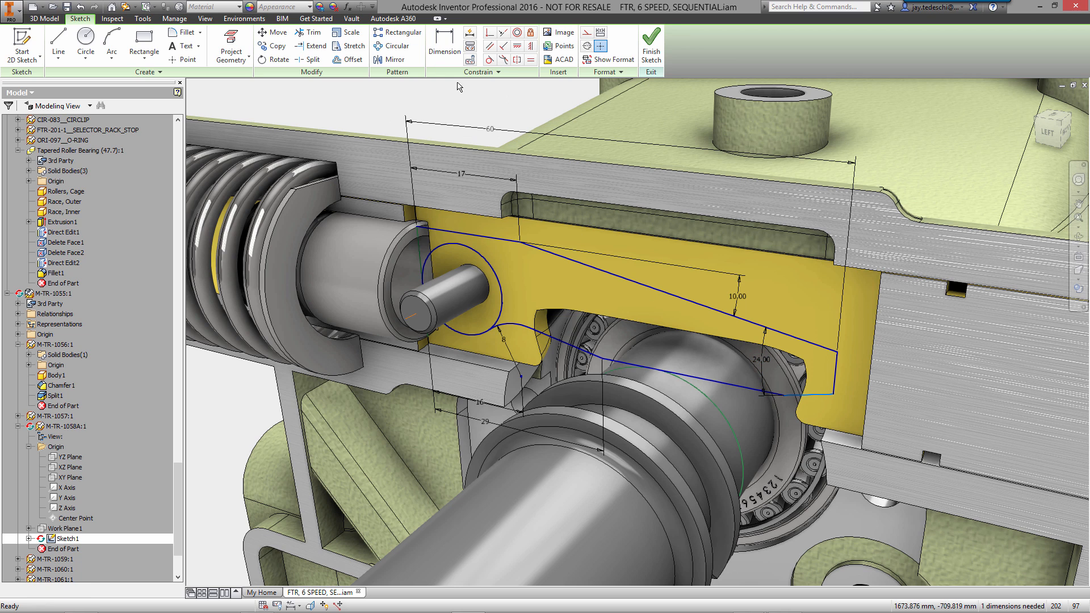
{"action": "left_click", "coordinate": [313, 32]}
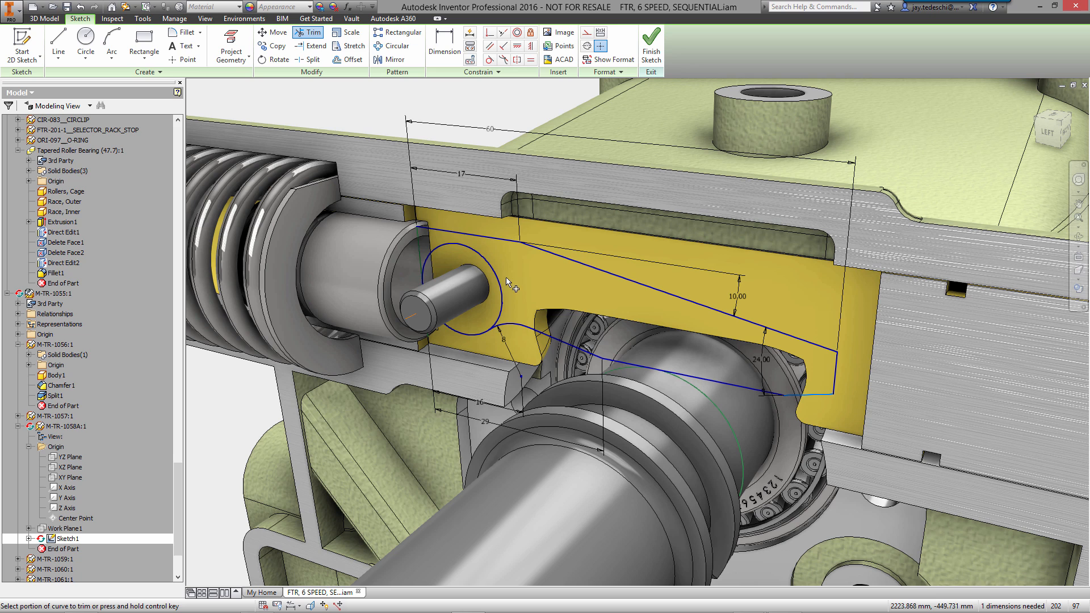
Finish the sketch and extrude the lever profile into a solid red lever around the pin.
{"action": "right_click", "coordinate": [507, 282]}
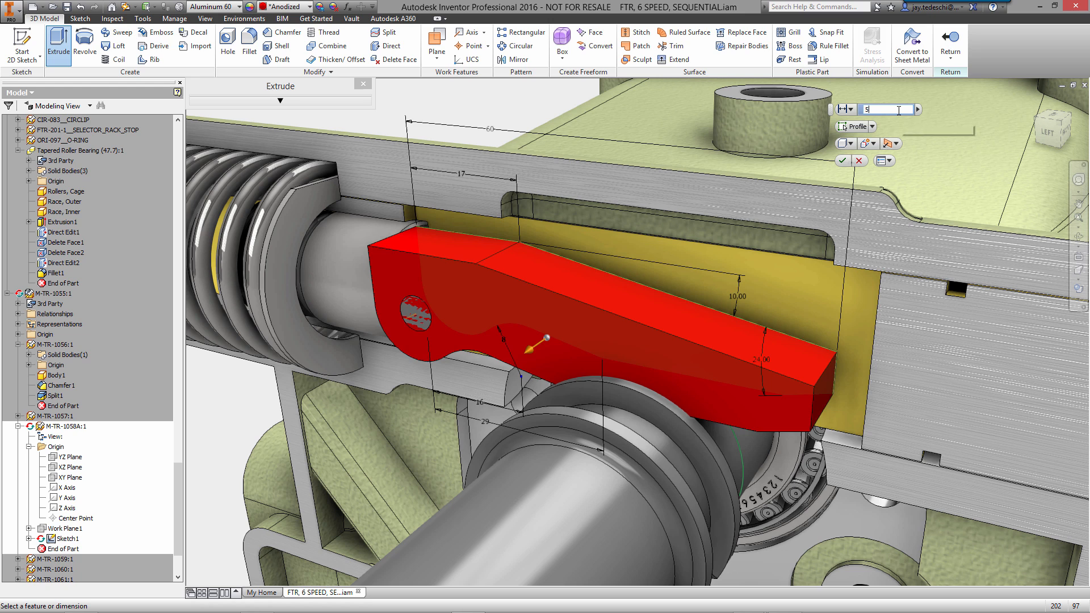
{"action": "left_click", "coordinate": [845, 143]}
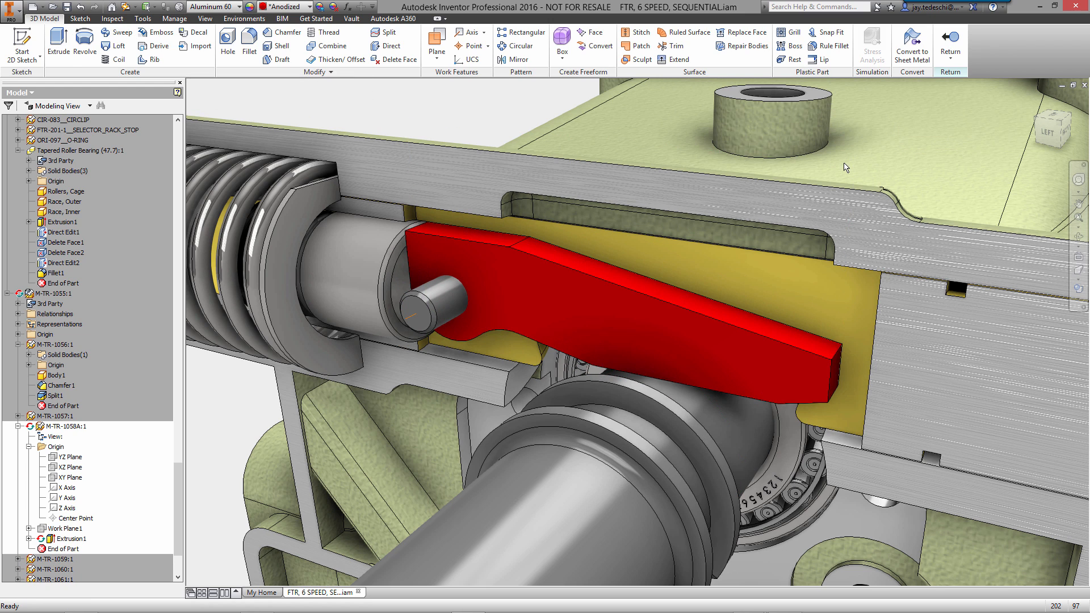
{"action": "mouse_move", "coordinate": [922, 162]}
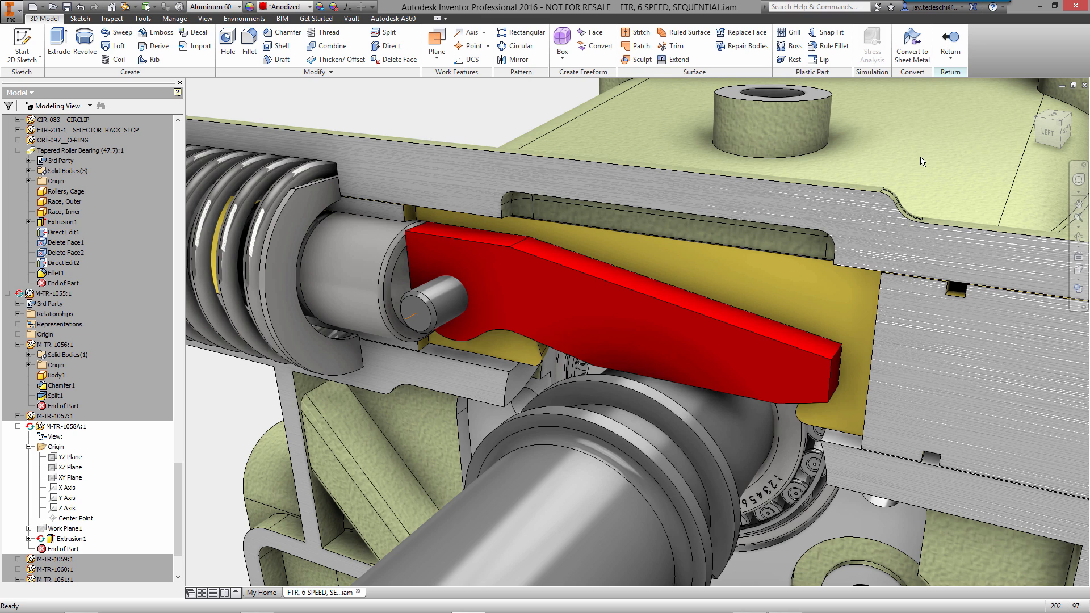
Fillet the lever's outer edge loops, removing two unwanted edges from the selection.
{"action": "left_click", "coordinate": [248, 42]}
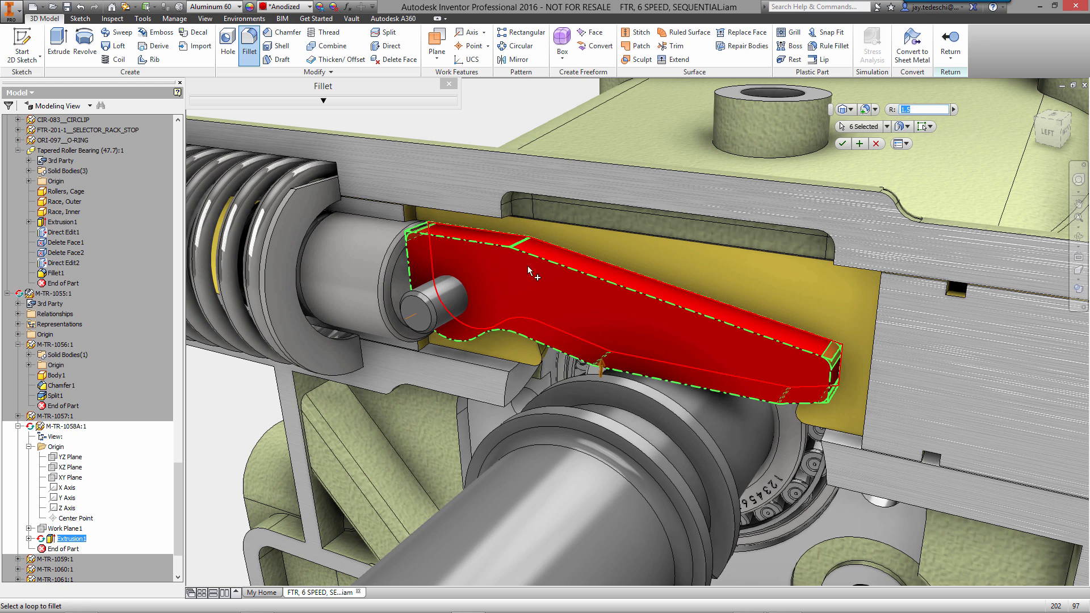
{"action": "left_click", "coordinate": [925, 126]}
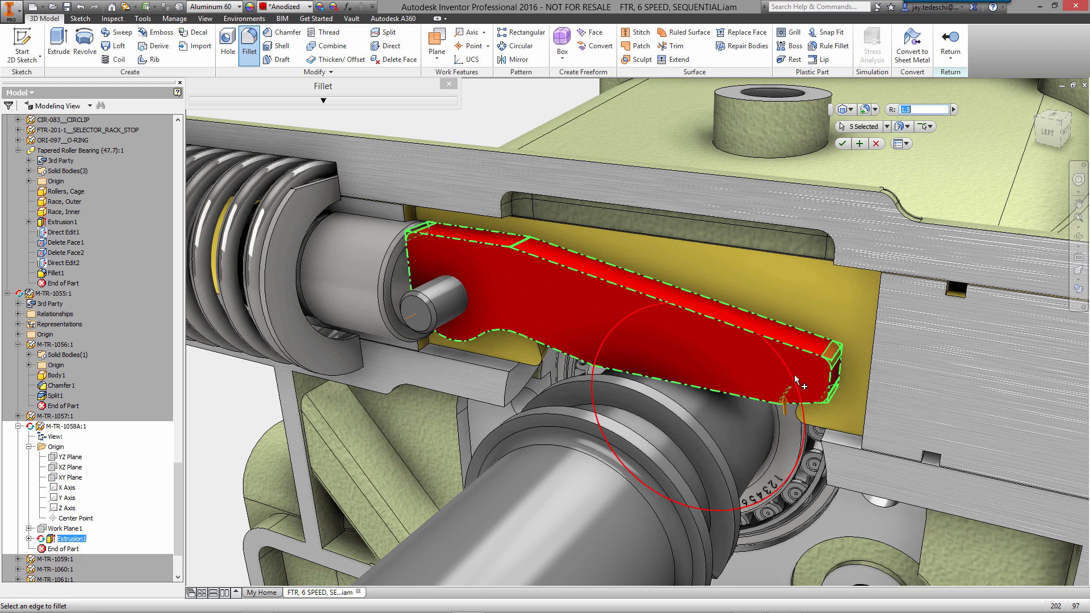
{"action": "left_click", "coordinate": [799, 386]}
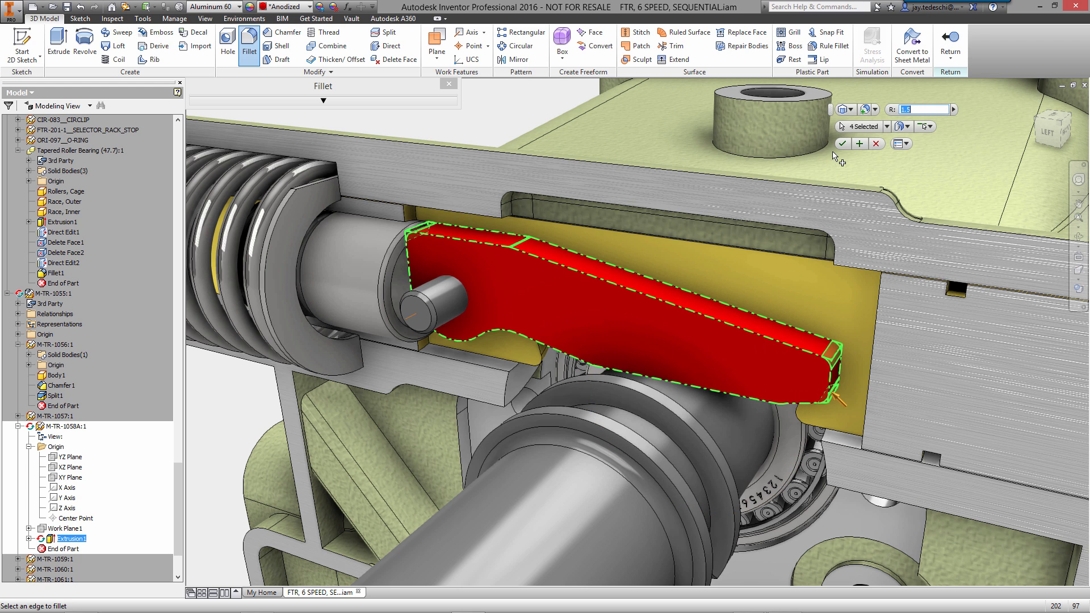
{"action": "left_click", "coordinate": [842, 144]}
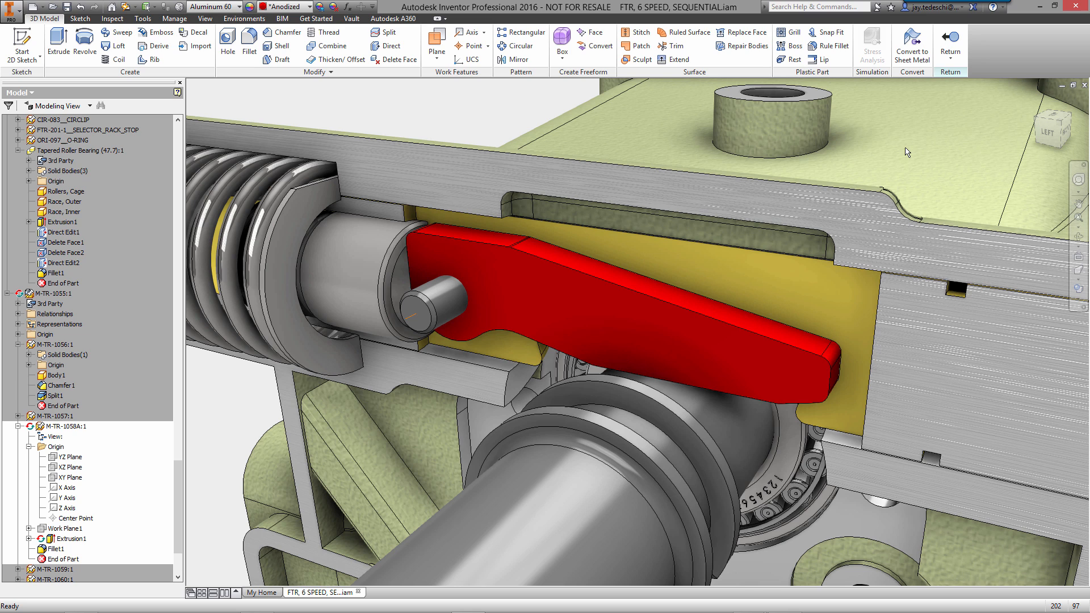
{"action": "left_click", "coordinate": [227, 40]}
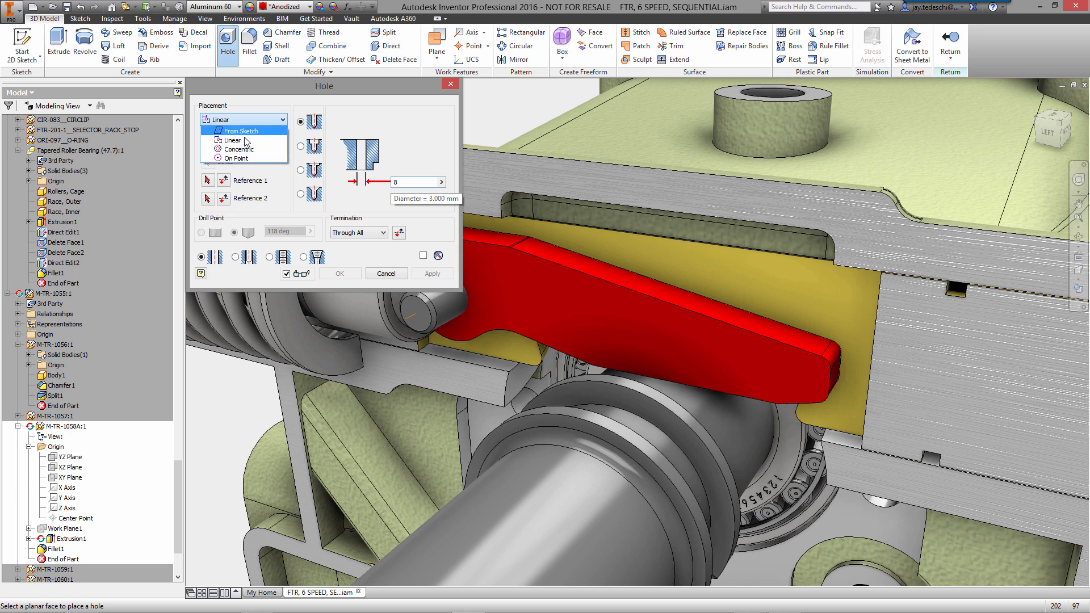
Add Hole1 through the lever face, placed concentric with the pin's circular edge.
{"action": "left_click", "coordinate": [238, 149]}
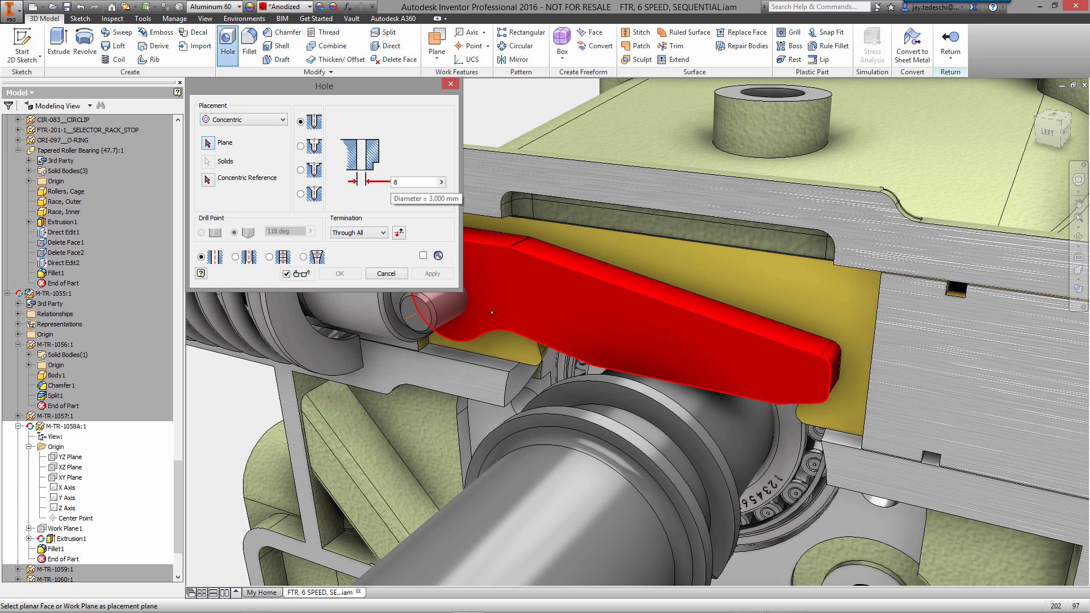
{"action": "left_click", "coordinate": [487, 313]}
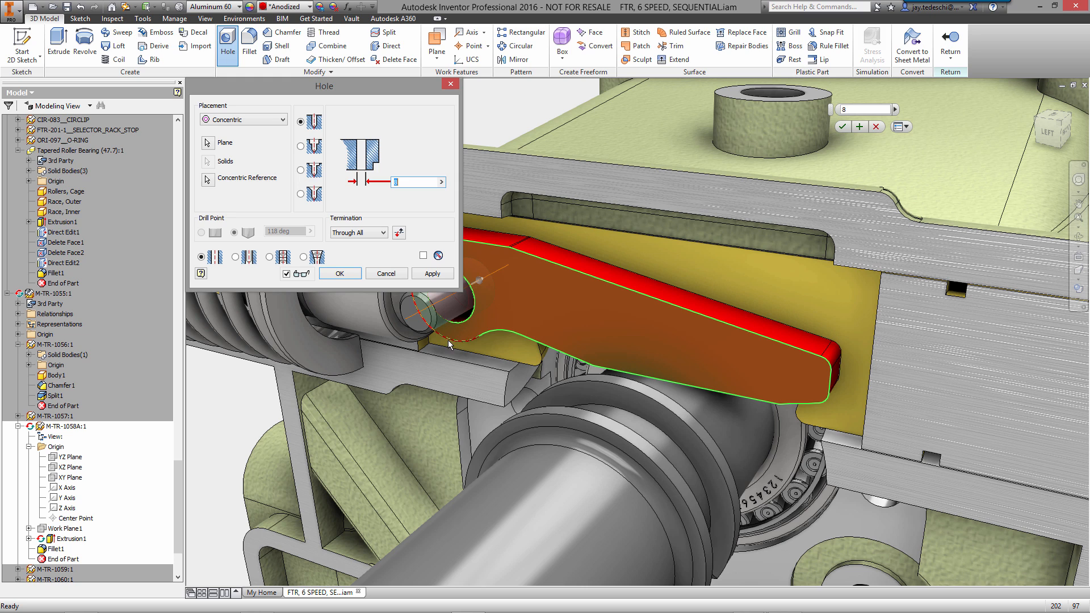
{"action": "left_click", "coordinate": [339, 273]}
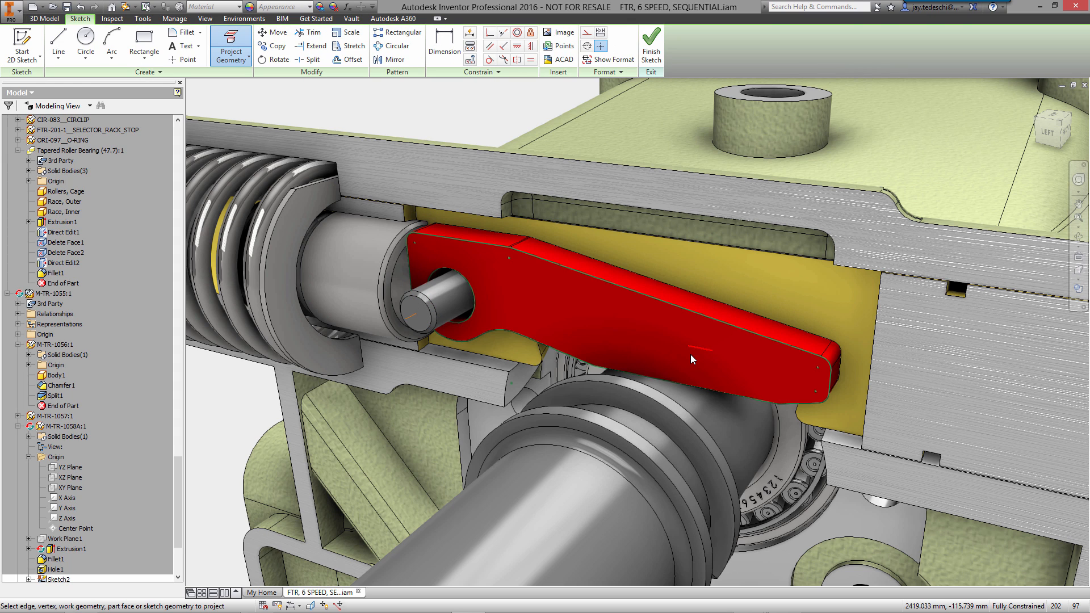
{"action": "mouse_move", "coordinate": [646, 334]}
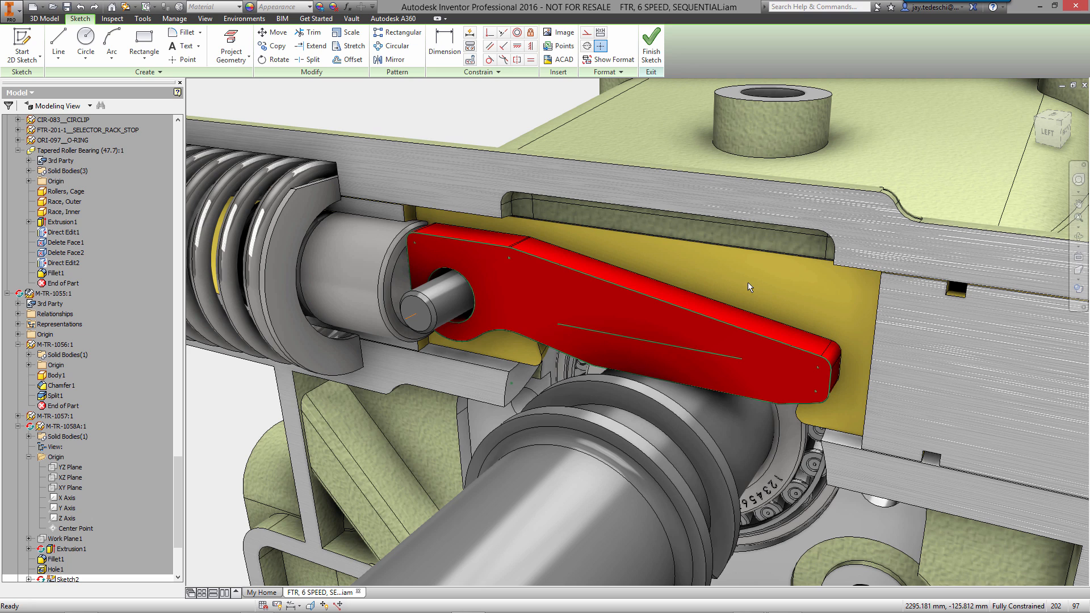
Sketch a rectangle across the lever's lower end, constrained to the outline, for the tooth slot.
{"action": "right_click", "coordinate": [749, 288]}
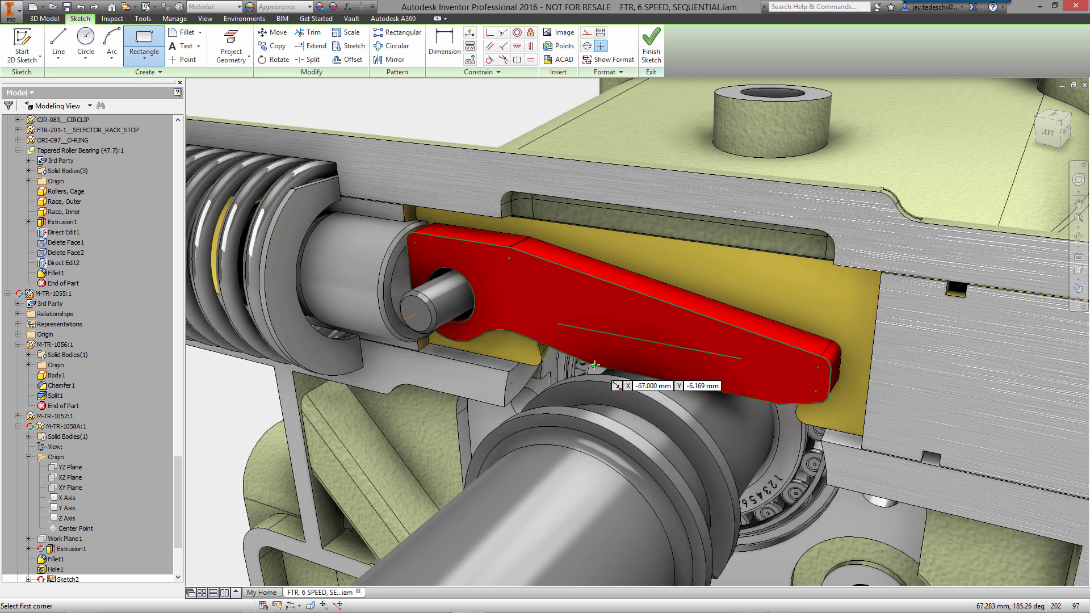
{"action": "left_click", "coordinate": [594, 361]}
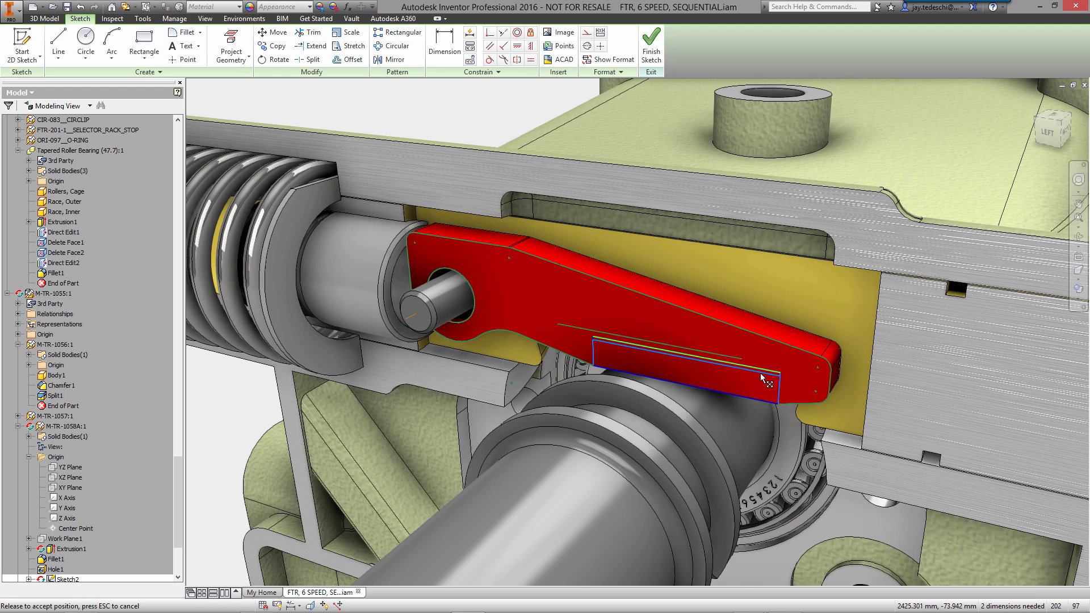
{"action": "right_click", "coordinate": [760, 377]}
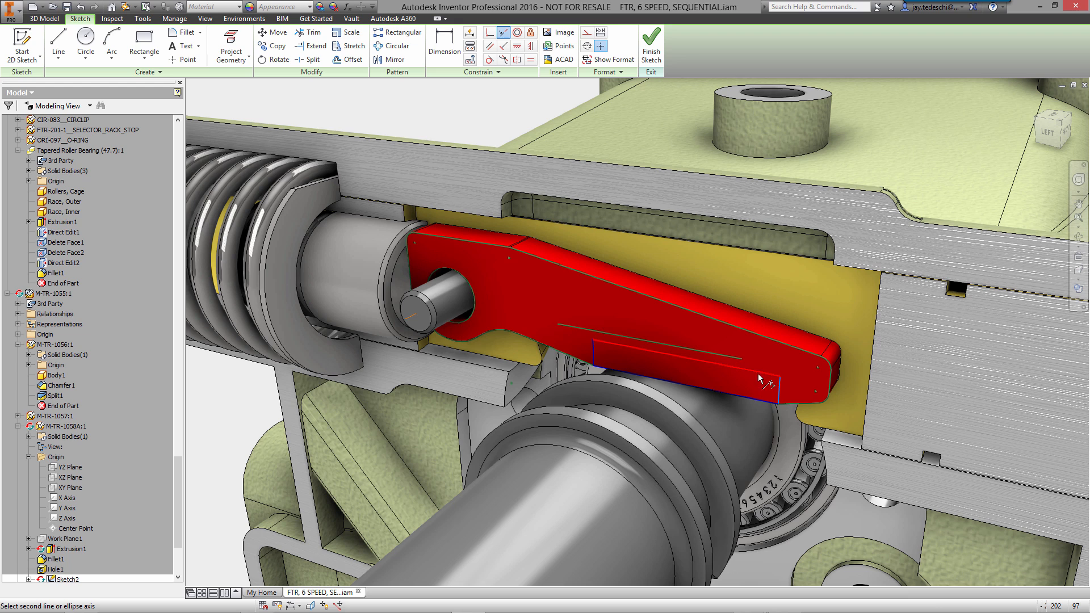
{"action": "left_click", "coordinate": [743, 364]}
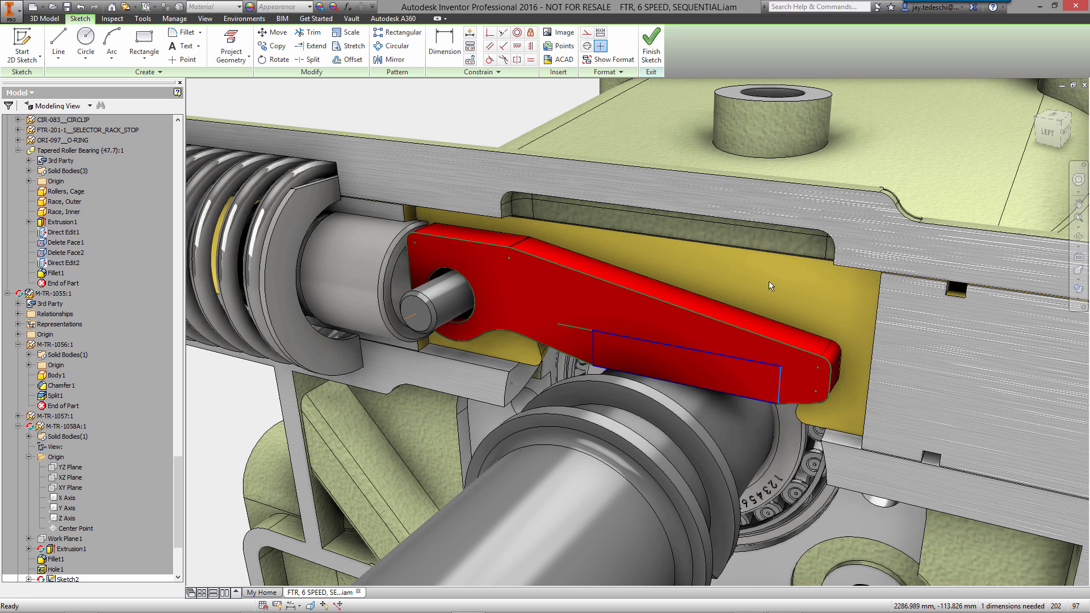
{"action": "right_click", "coordinate": [769, 285]}
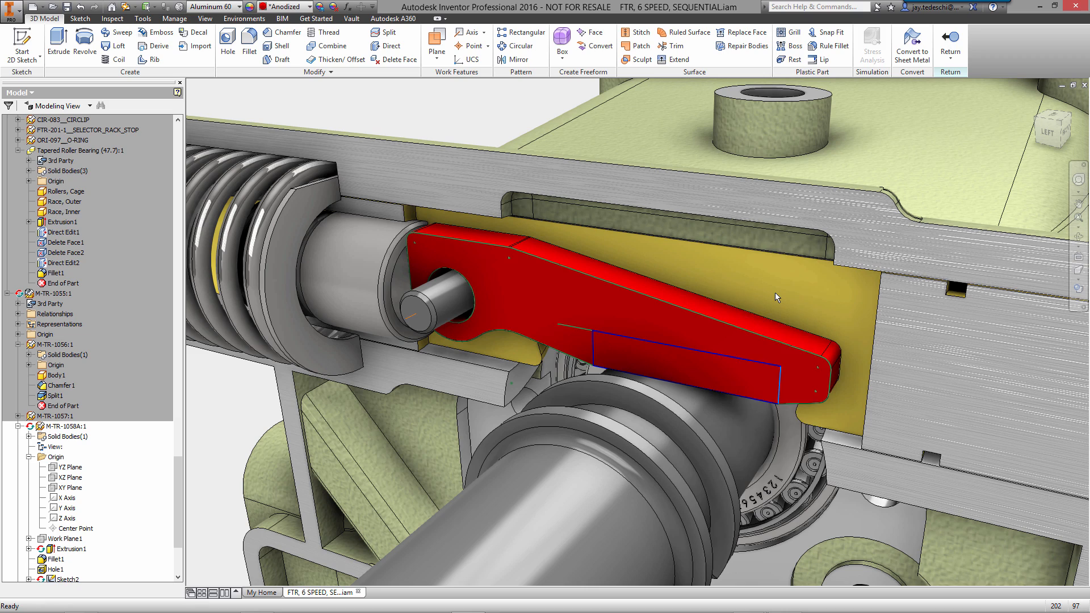
Cut the rectangle through the lever as Extrusion2 with To Next extents, leaving a hooked tooth.
{"action": "left_click", "coordinate": [56, 42]}
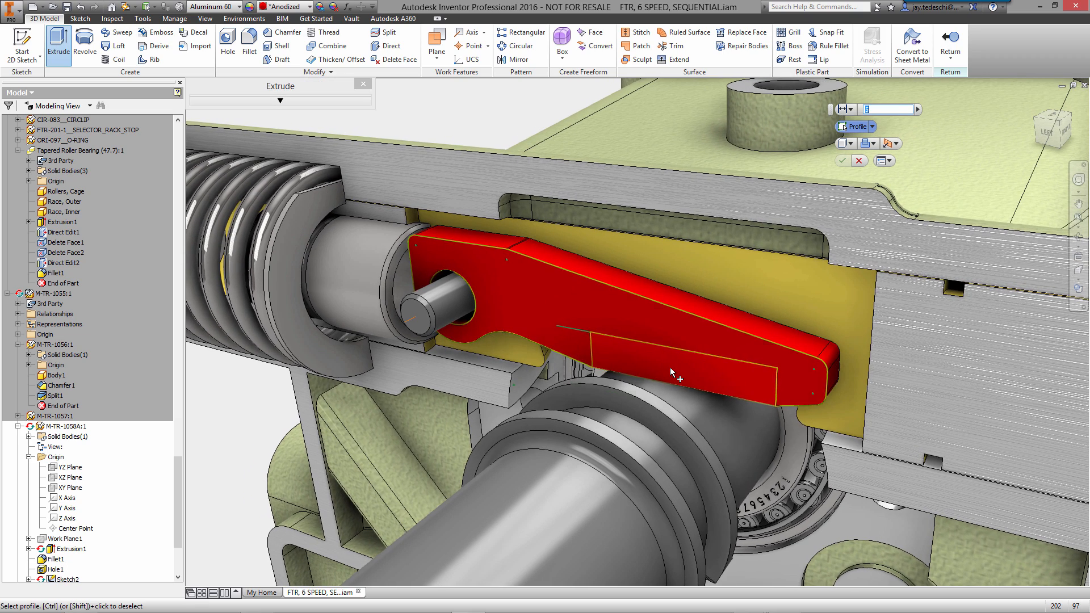
{"action": "left_click", "coordinate": [851, 109]}
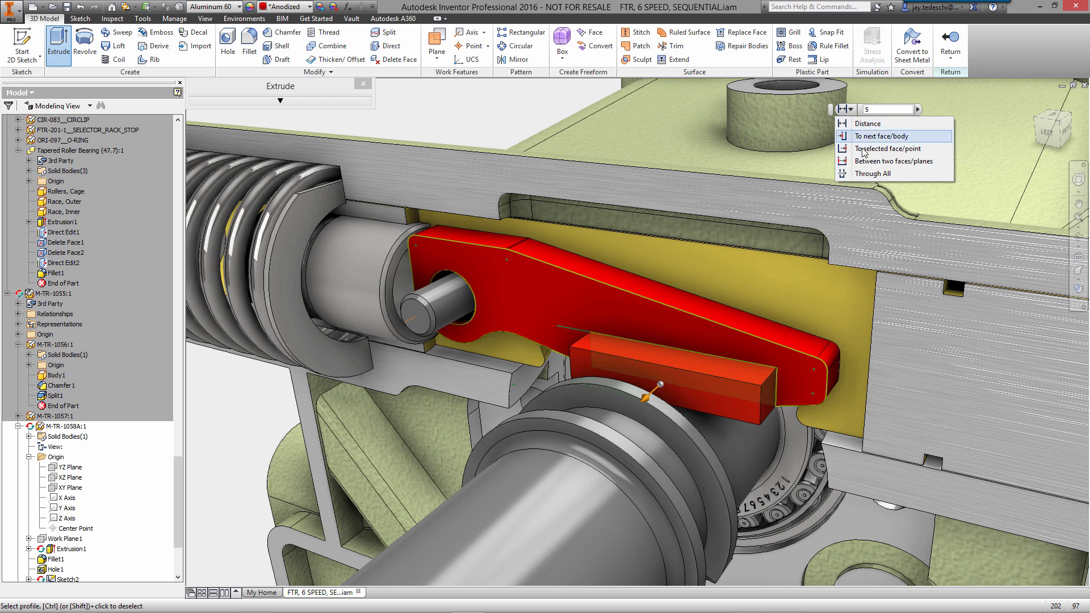
{"action": "left_click", "coordinate": [888, 135]}
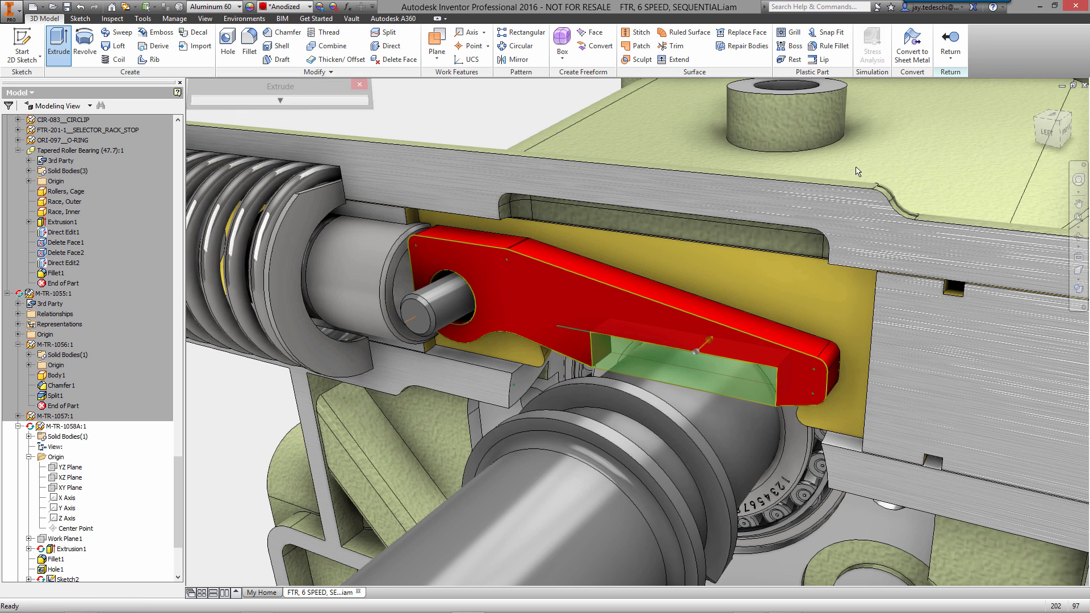
{"action": "left_click", "coordinate": [249, 45]}
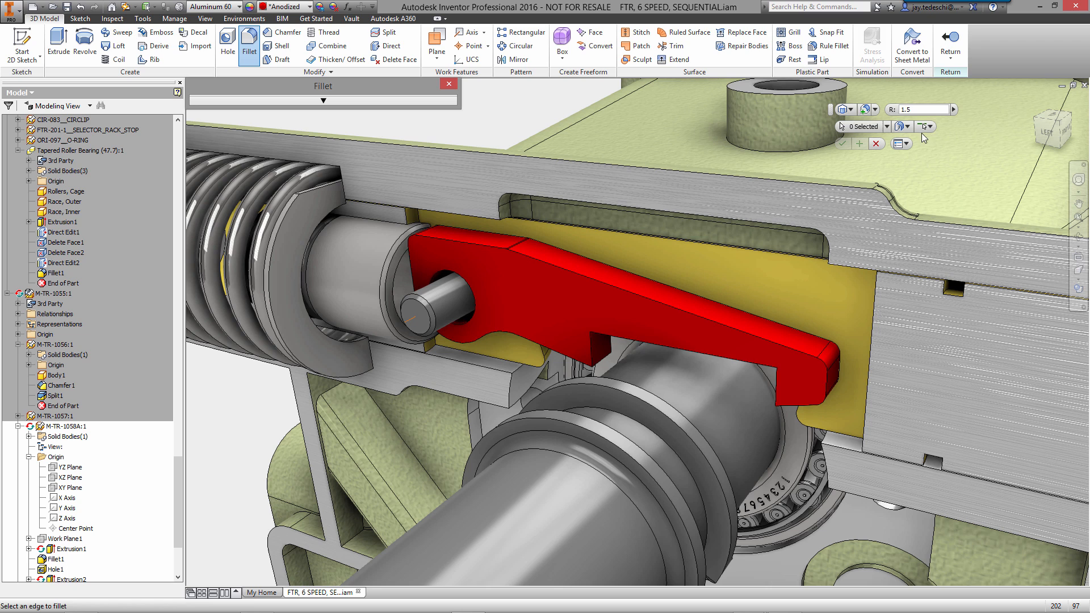
{"action": "left_click", "coordinate": [923, 126]}
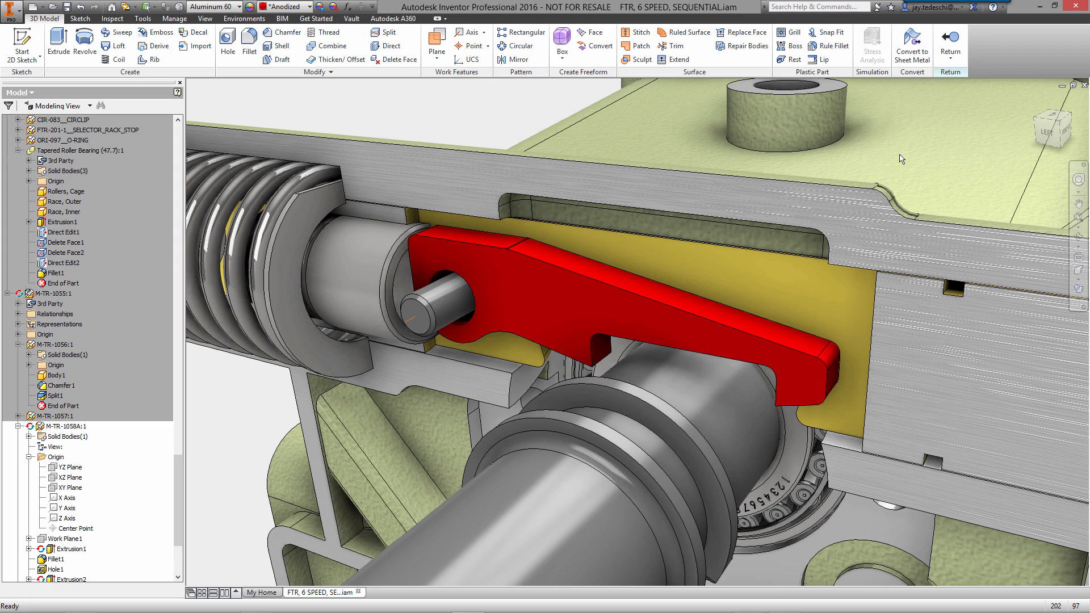
{"action": "mouse_move", "coordinate": [903, 150]}
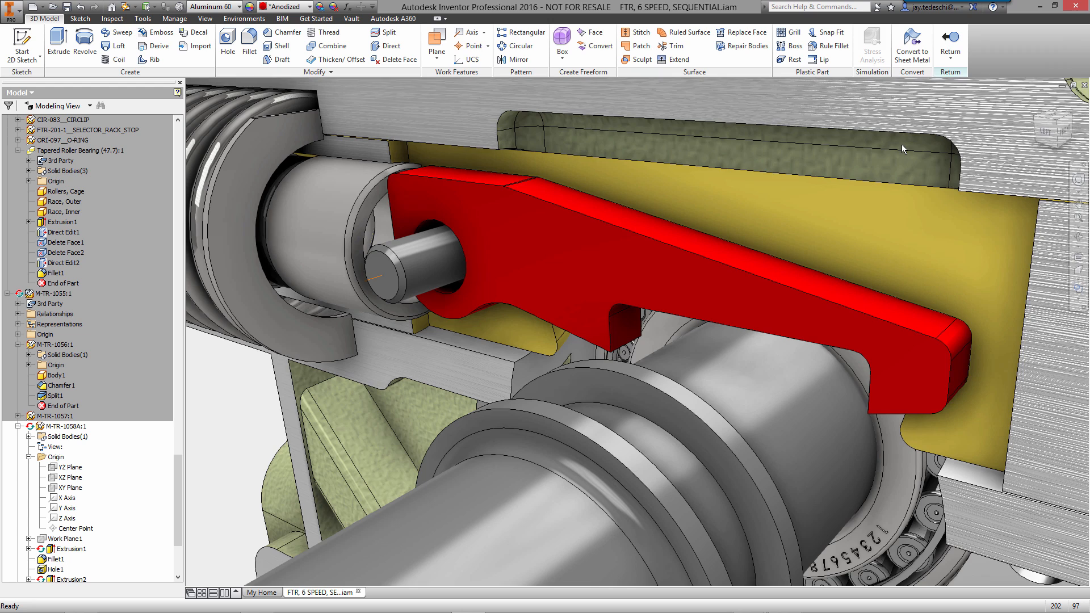
Direct-edit the tooth slot's side face to widen the slot and finish the edit.
{"action": "left_click", "coordinate": [391, 46]}
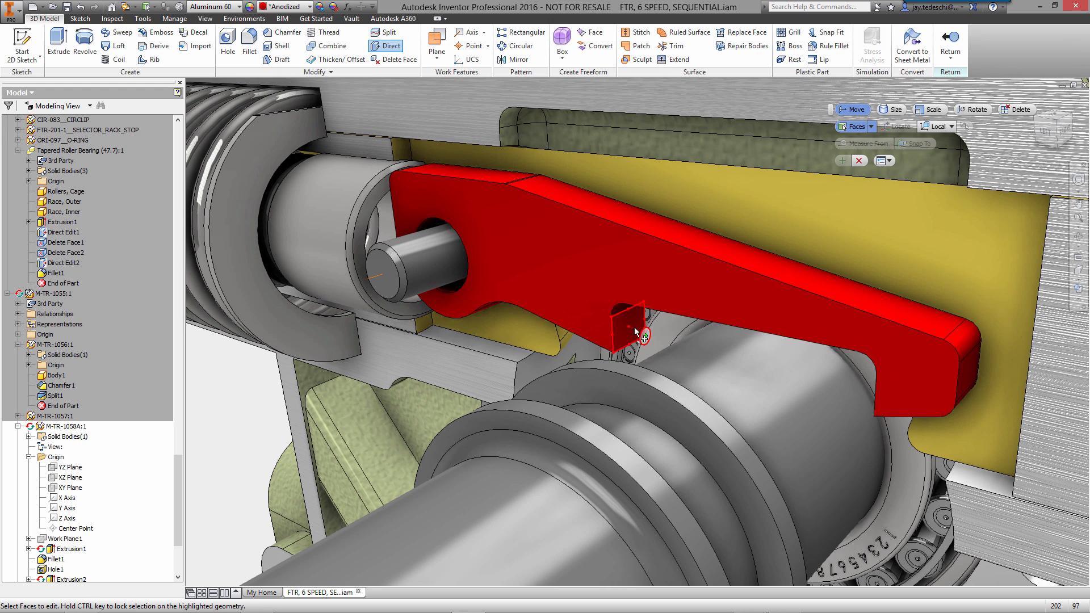
{"action": "left_click", "coordinate": [626, 330]}
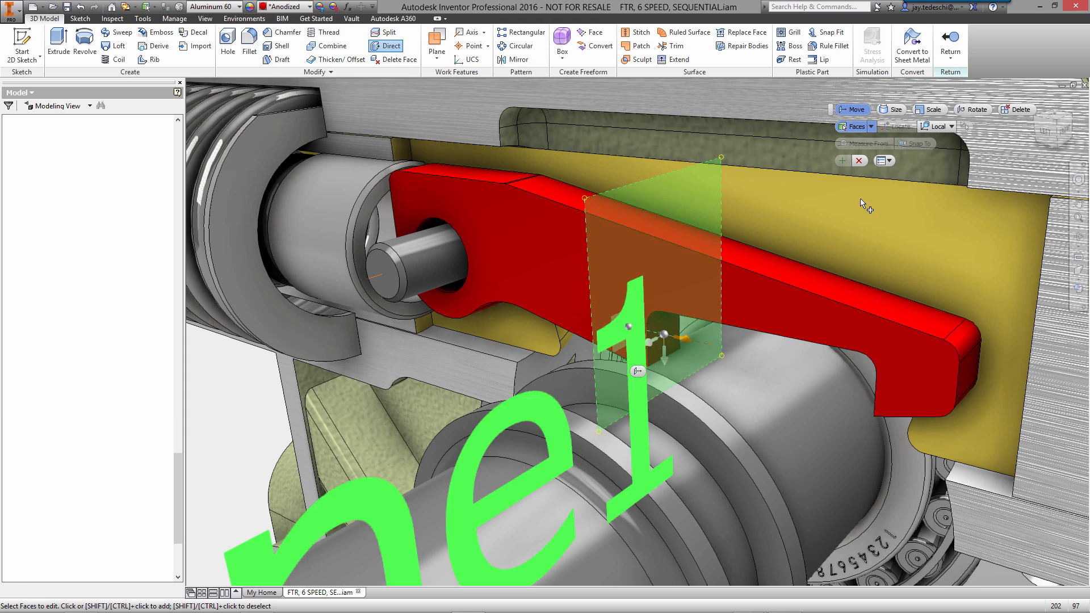
{"action": "right_click", "coordinate": [893, 219]}
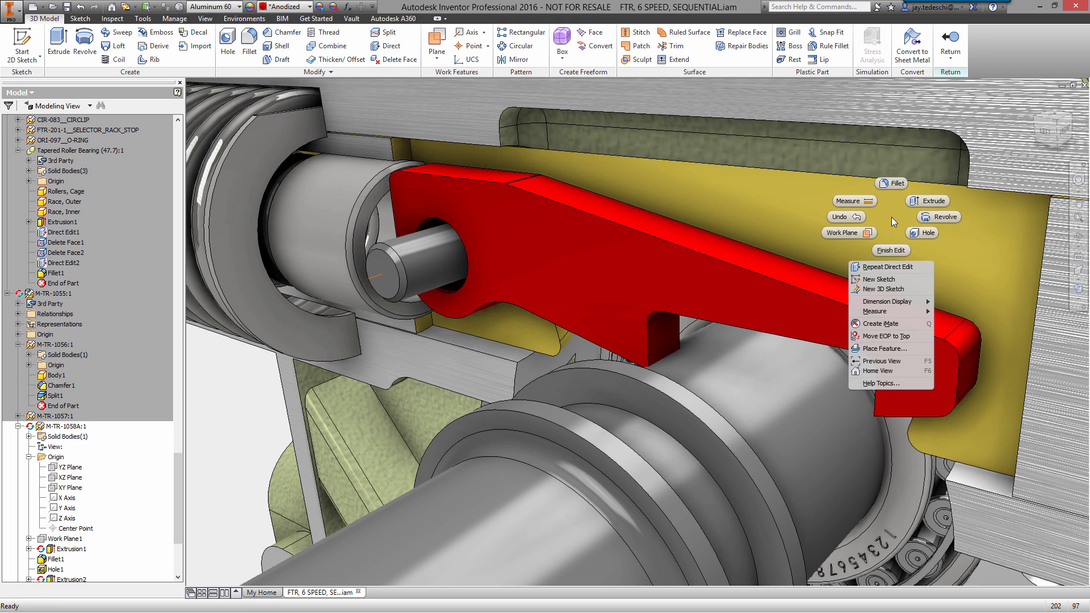
{"action": "left_click", "coordinate": [890, 184]}
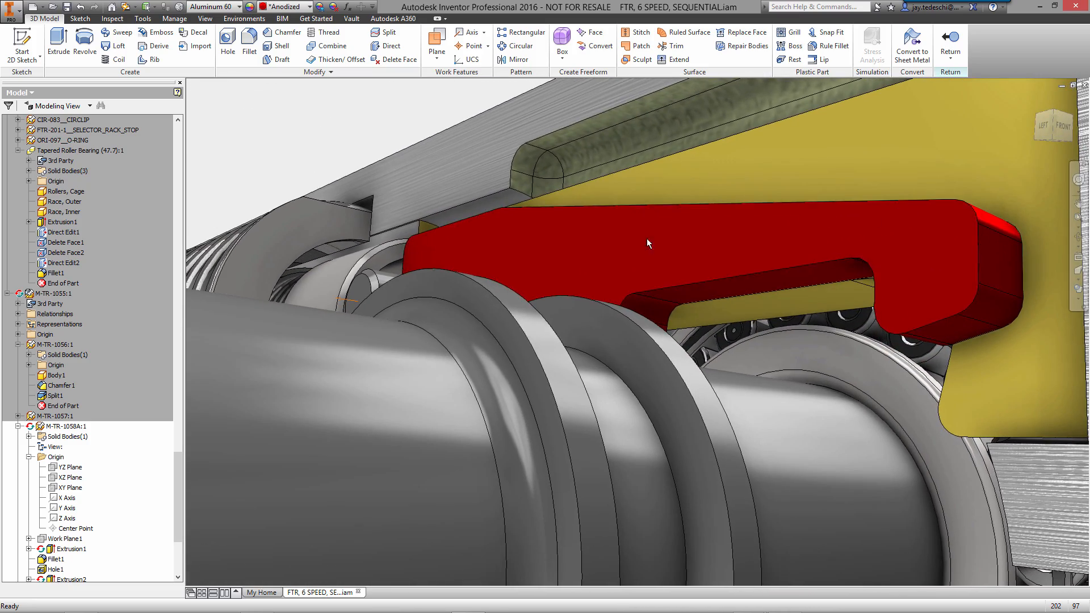
Reopen the tooth-slot Sketch2 behind Extrusion2 via Edit Sketch in the browser.
{"action": "scroll", "scroll_direction": "down", "scroll_amount": 3}
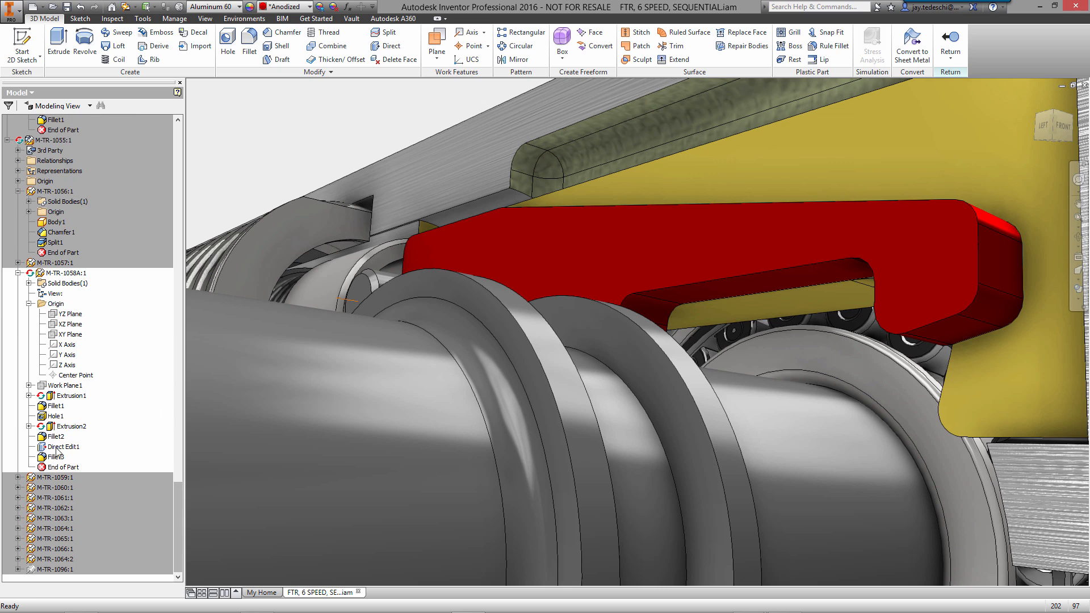
{"action": "right_click", "coordinate": [66, 426]}
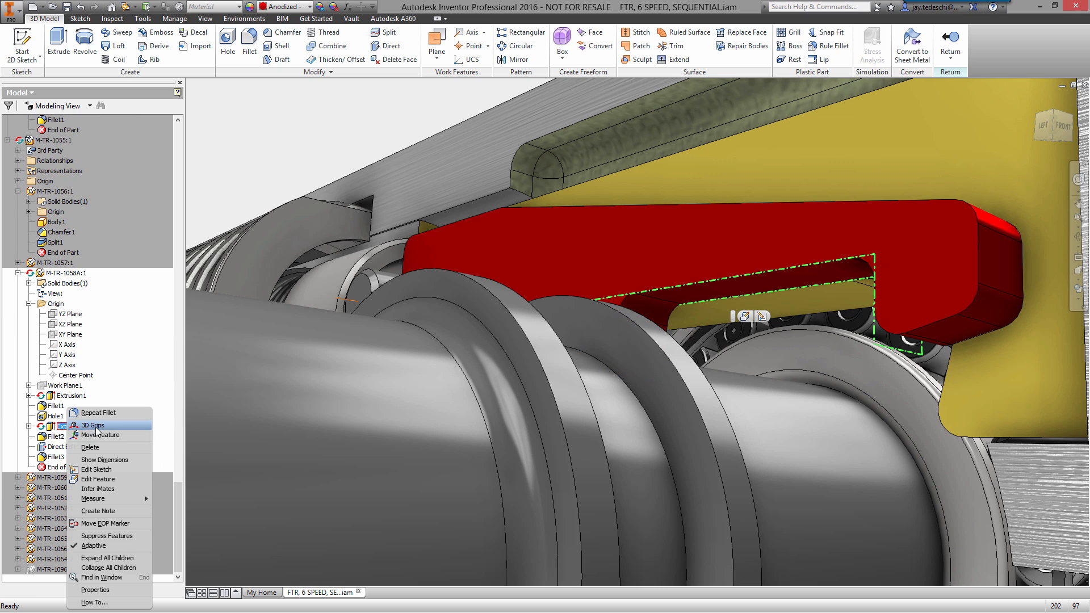
{"action": "left_click", "coordinate": [96, 469]}
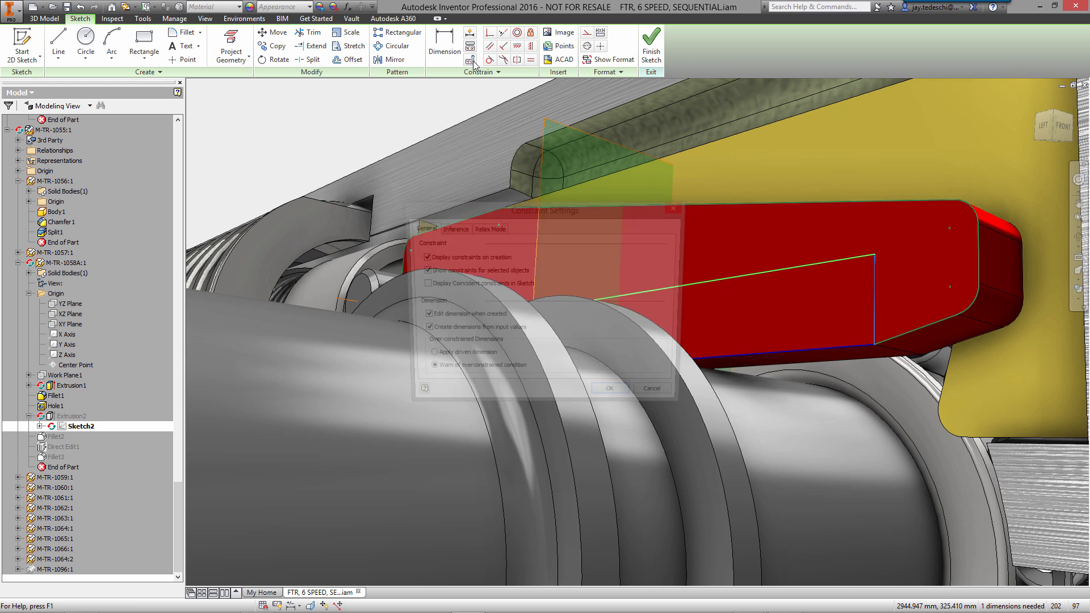
Enable Relax Mode in the Constraint Settings so the slot sketch can be dragged.
{"action": "left_click", "coordinate": [487, 227]}
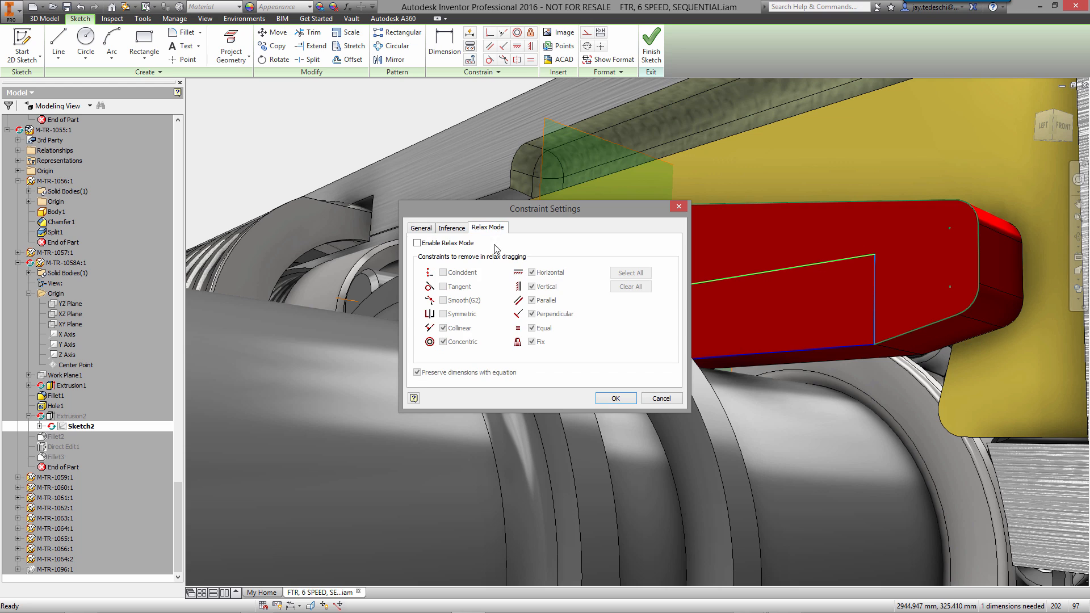
{"action": "left_click", "coordinate": [417, 242]}
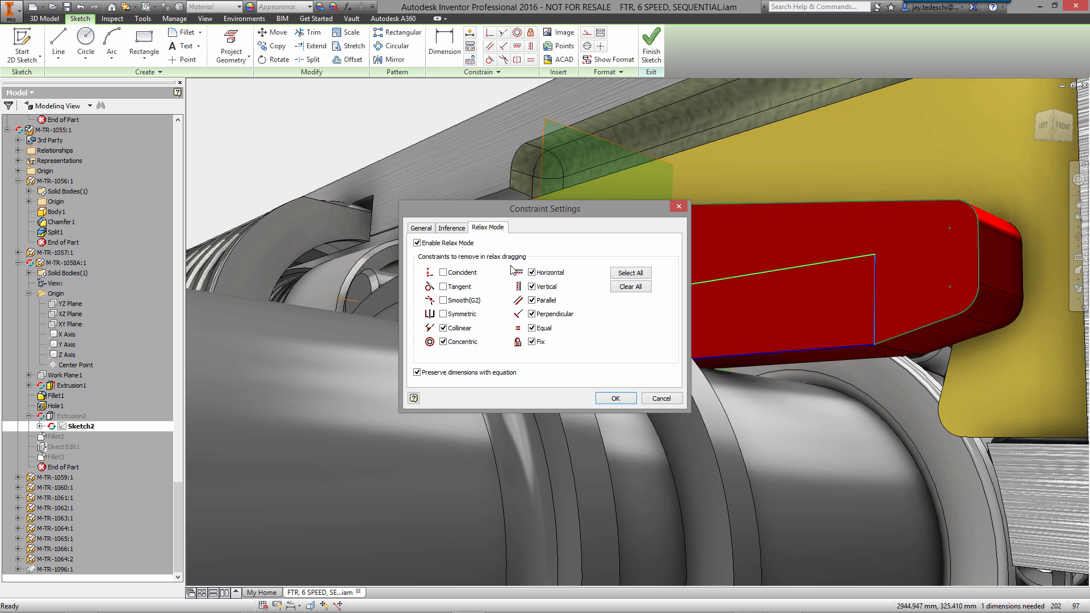
{"action": "left_click", "coordinate": [443, 328]}
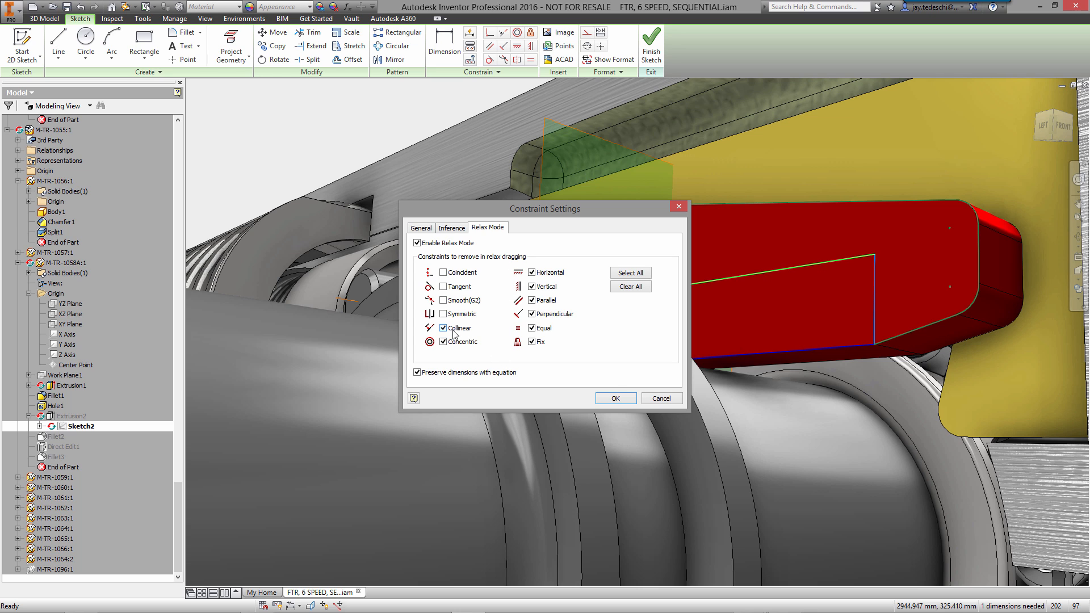
{"action": "left_click", "coordinate": [614, 399]}
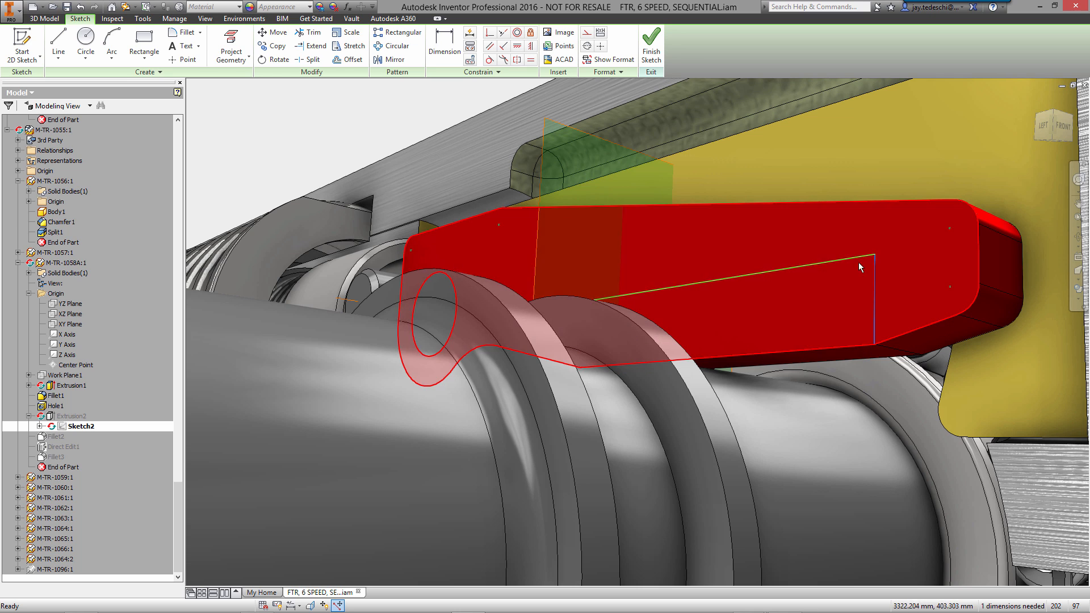
Reshape the slot's sketch line, add a general dimension, and finish Sketch2 to rebuild the slot.
{"action": "left_click_drag", "start_coordinate": [860, 267], "coordinate": [855, 286]}
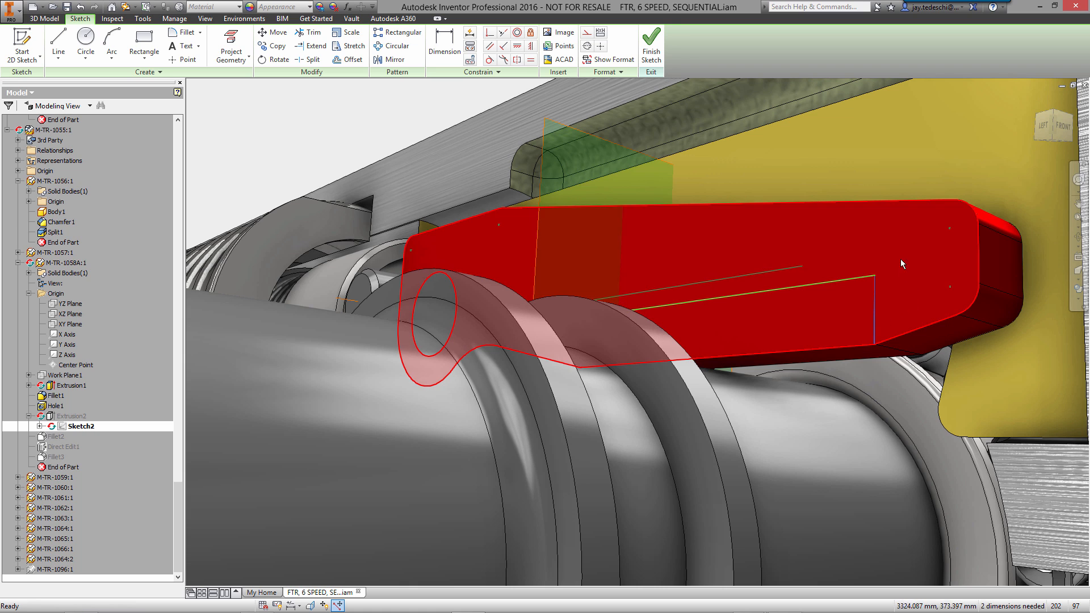
{"action": "right_click", "coordinate": [901, 263]}
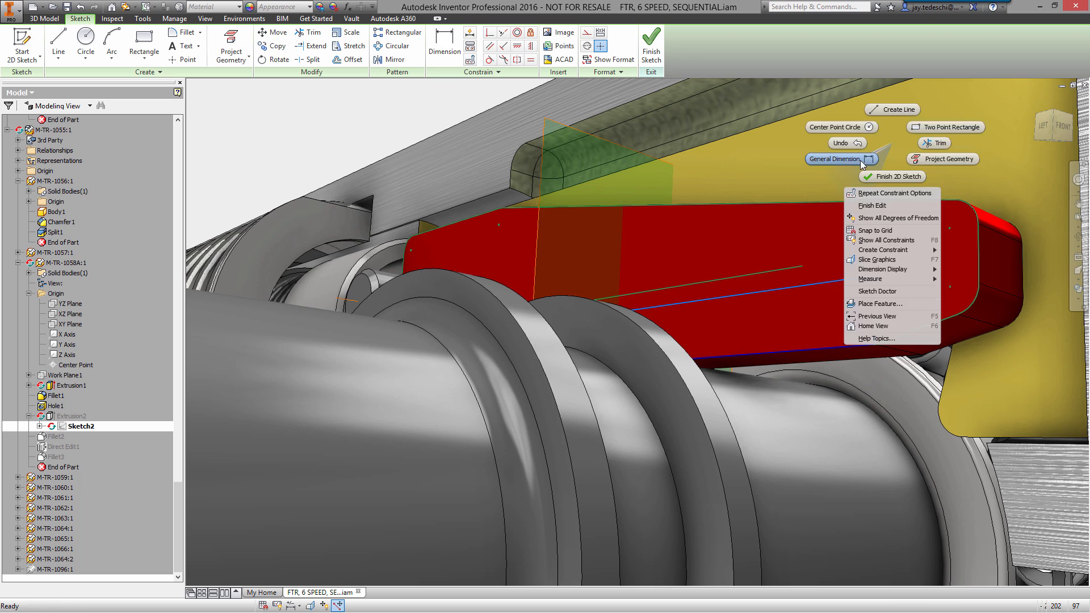
{"action": "left_click", "coordinate": [837, 159]}
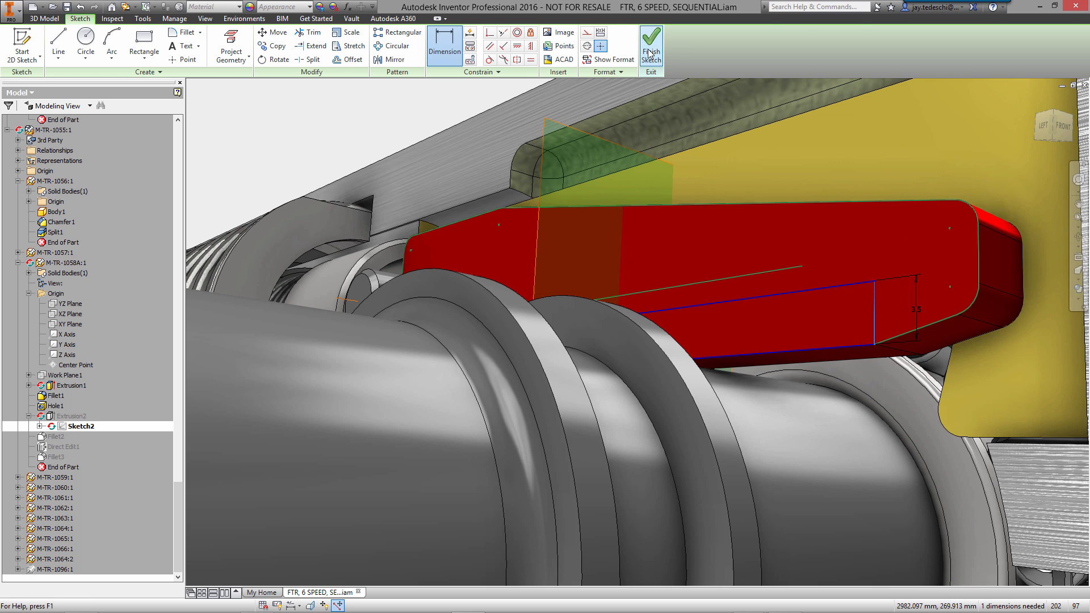
{"action": "left_click", "coordinate": [651, 46]}
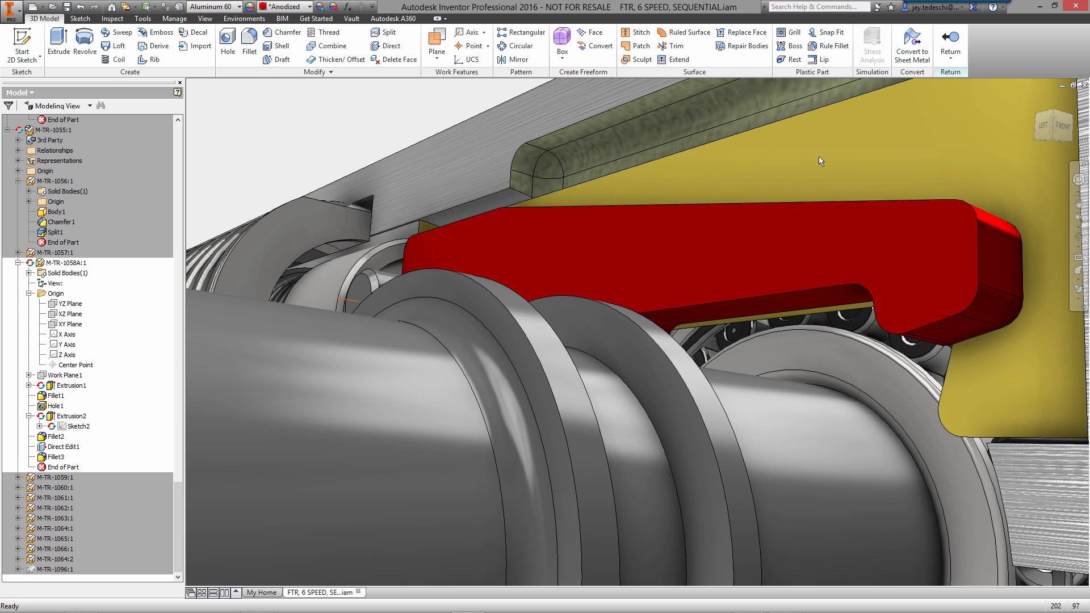
Return to the parent assembly, set the lever's Hole1 adaptive, and return to the gearbox assembly.
{"action": "left_click", "coordinate": [951, 59]}
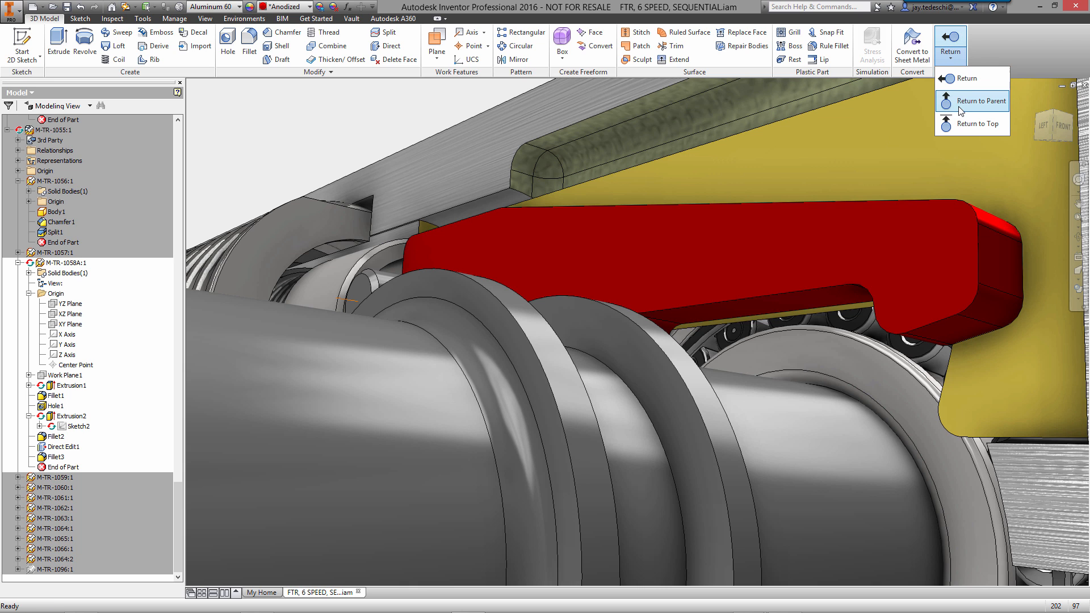
{"action": "left_click", "coordinate": [981, 101]}
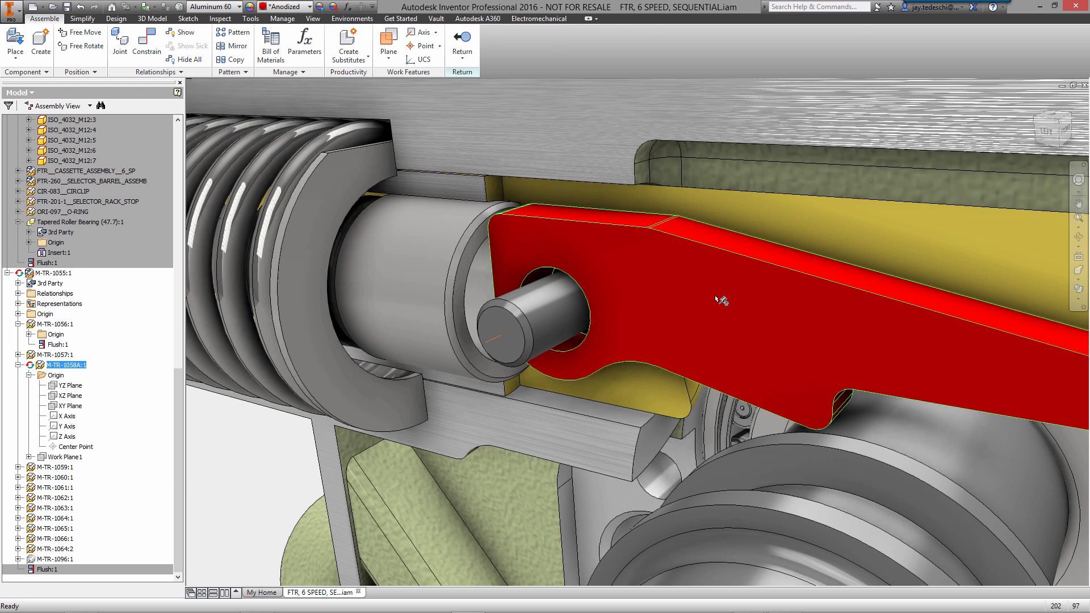
{"action": "double_click", "coordinate": [64, 365]}
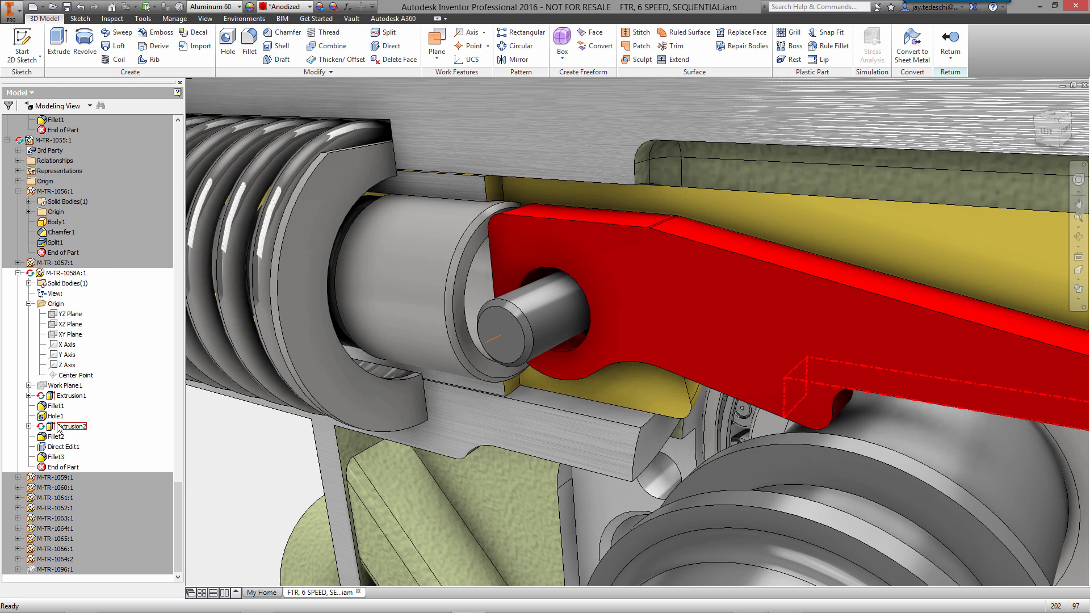
{"action": "right_click", "coordinate": [54, 416]}
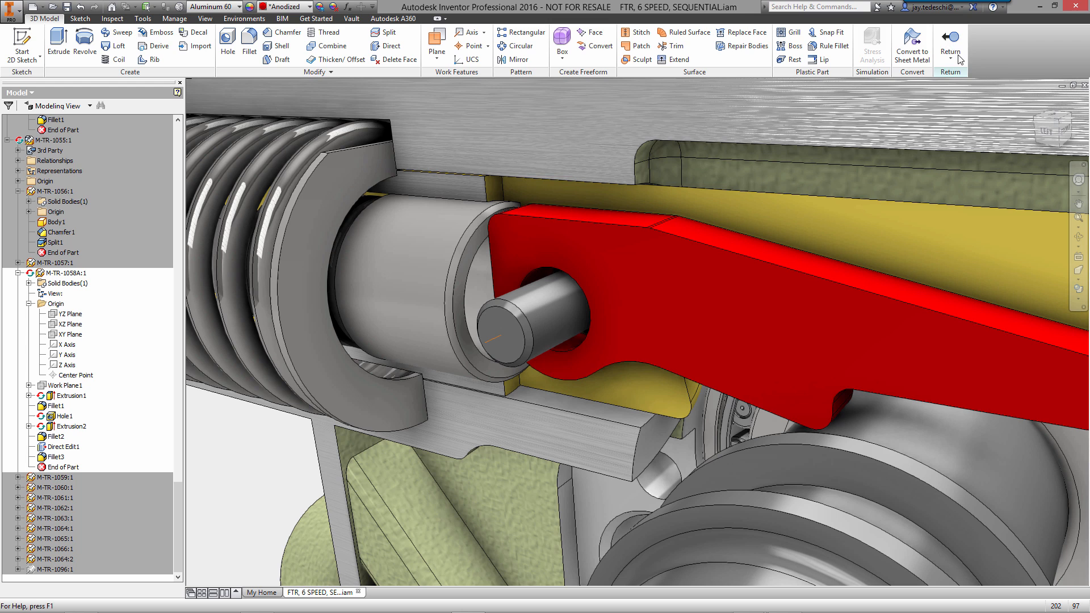
{"action": "left_click", "coordinate": [950, 45]}
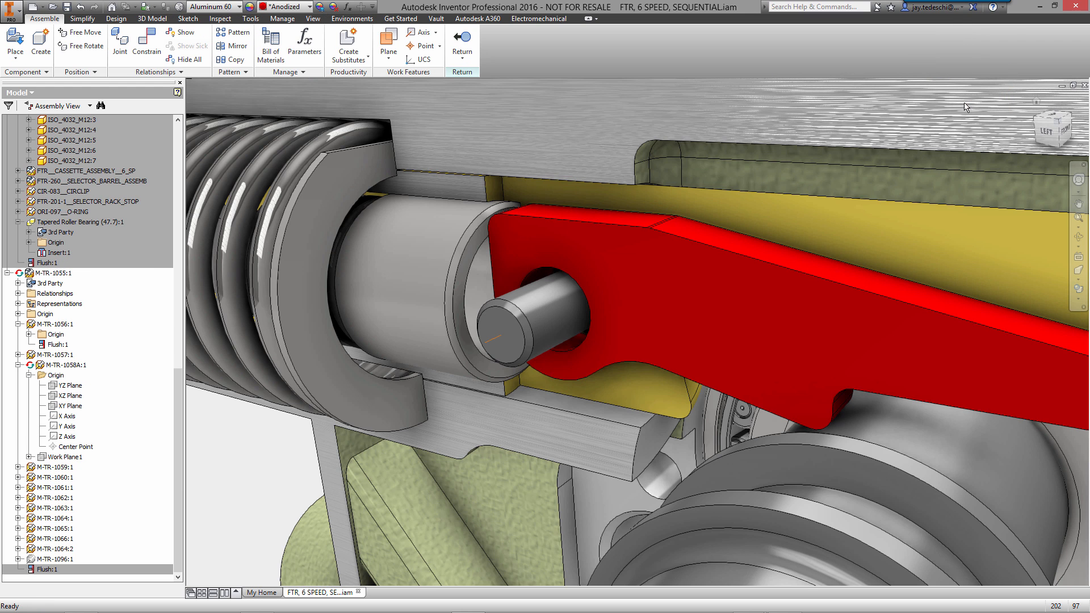
{"action": "mouse_move", "coordinate": [439, 459]}
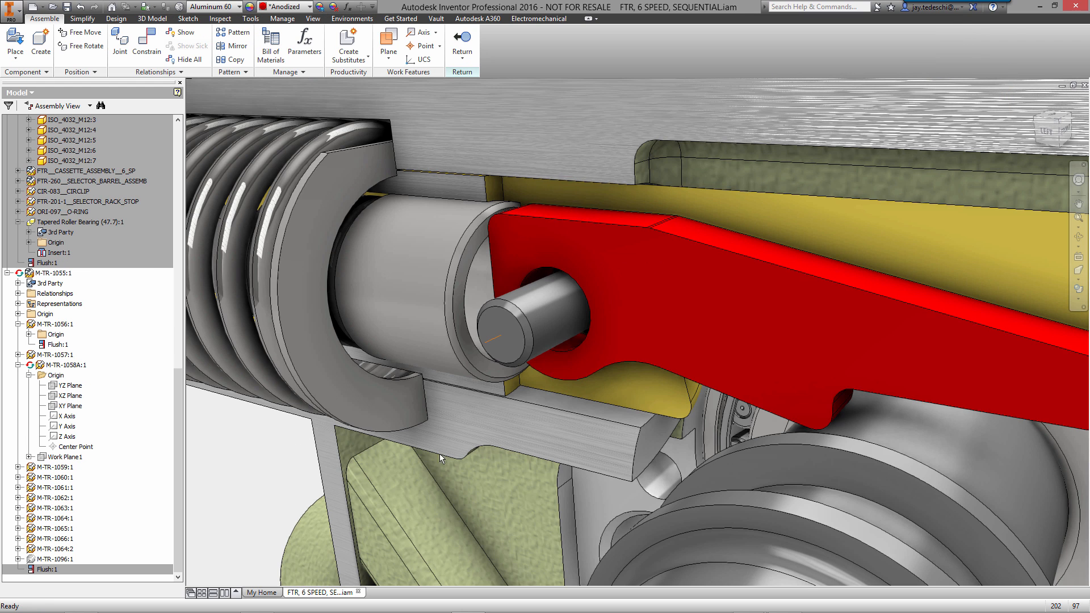
Mate the lever's hole axis to the pin axis with a 0.05 mm offset.
{"action": "left_click", "coordinate": [146, 42]}
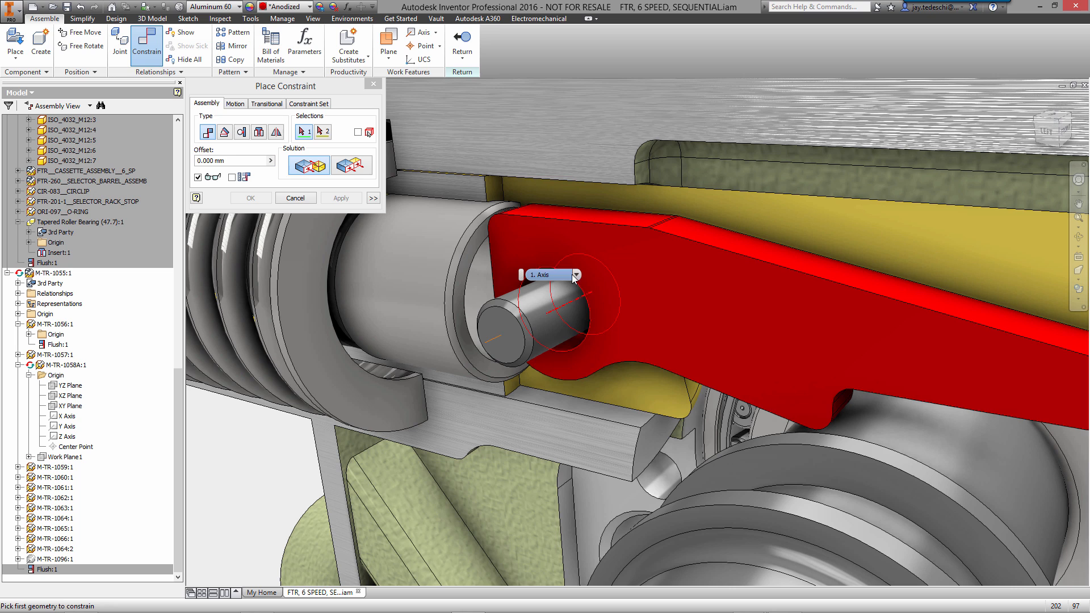
{"action": "left_click", "coordinate": [553, 313]}
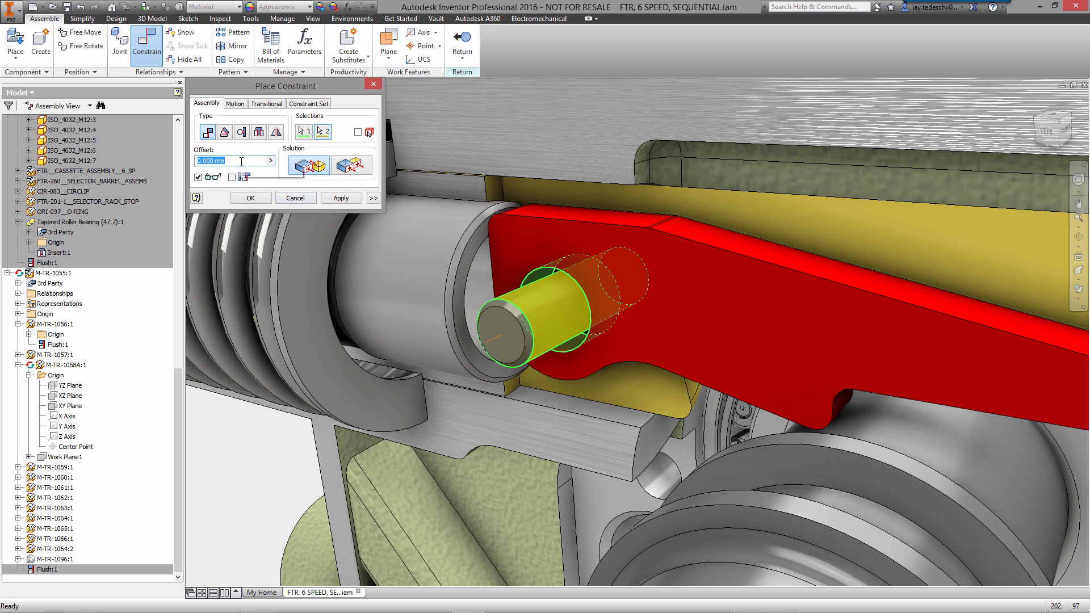
{"action": "type", "text": ".05"}
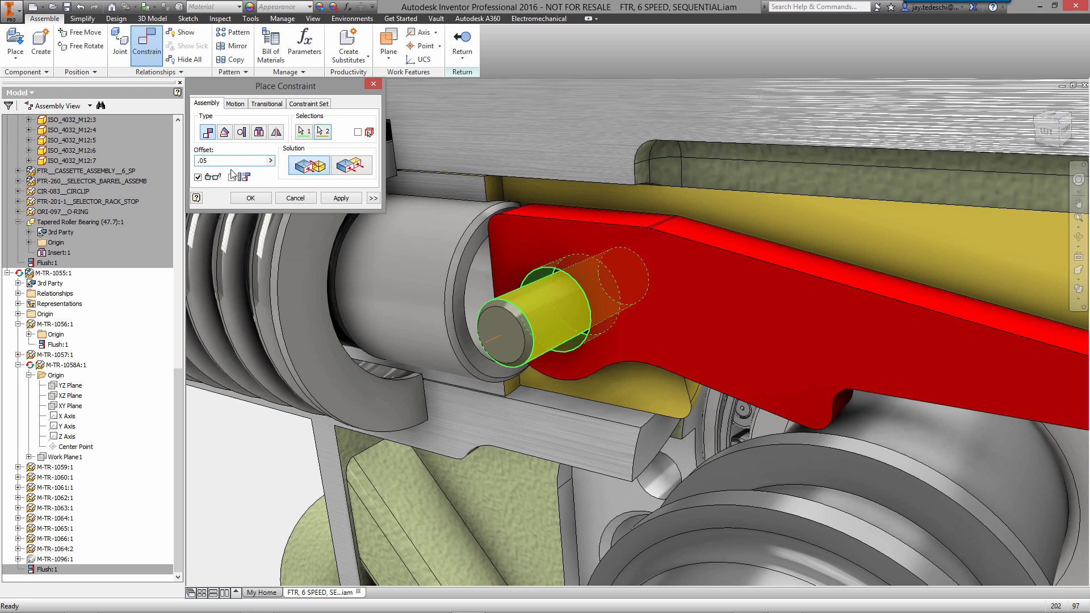
{"action": "left_click", "coordinate": [250, 198]}
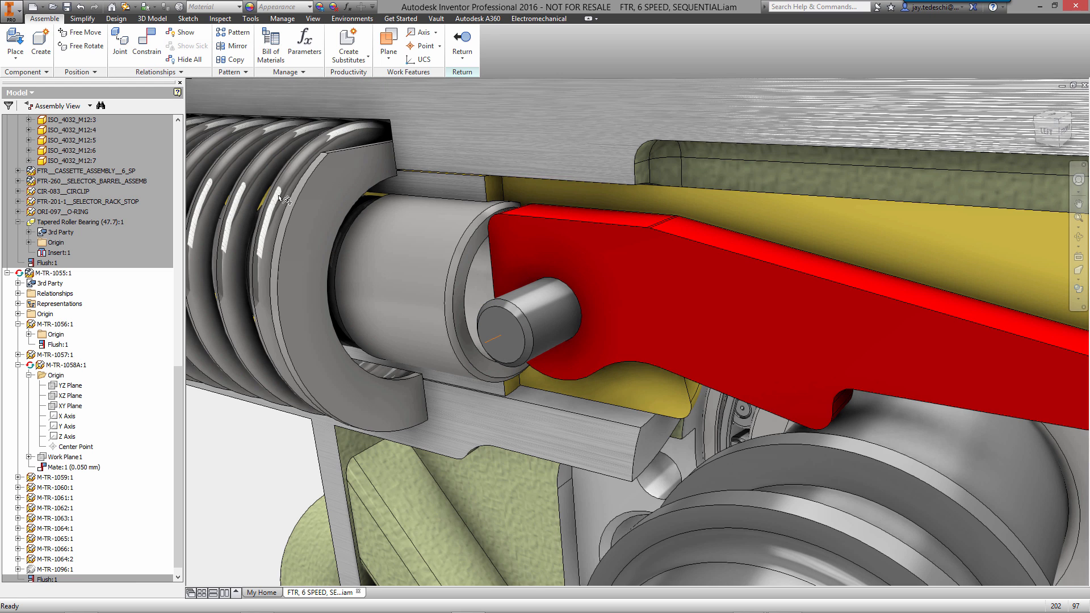
{"action": "mouse_move", "coordinate": [236, 455]}
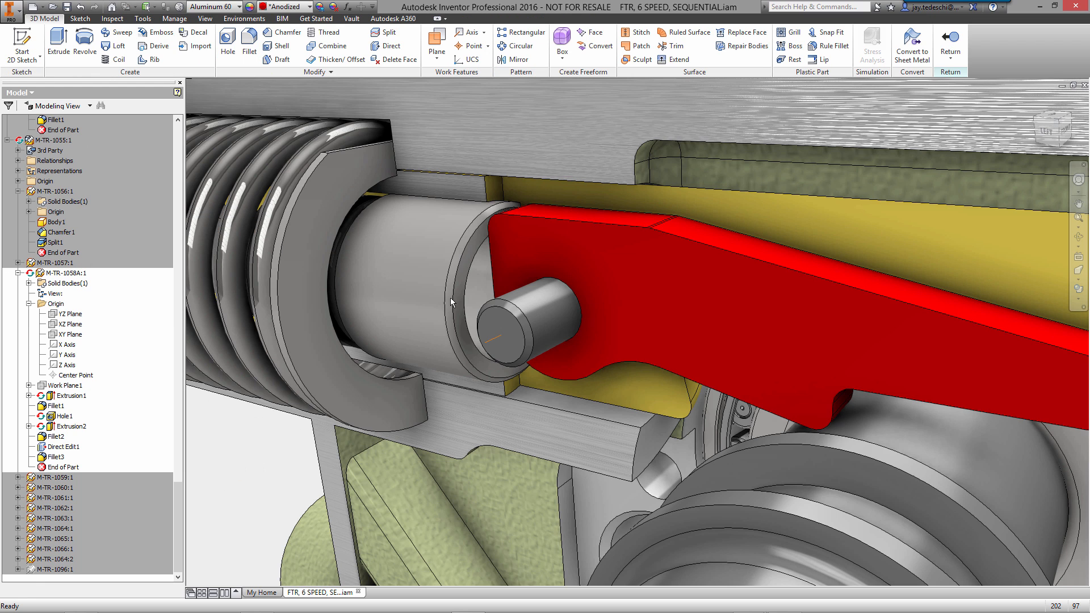
Return to the top-level gearbox assembly.
{"action": "left_click", "coordinate": [950, 63]}
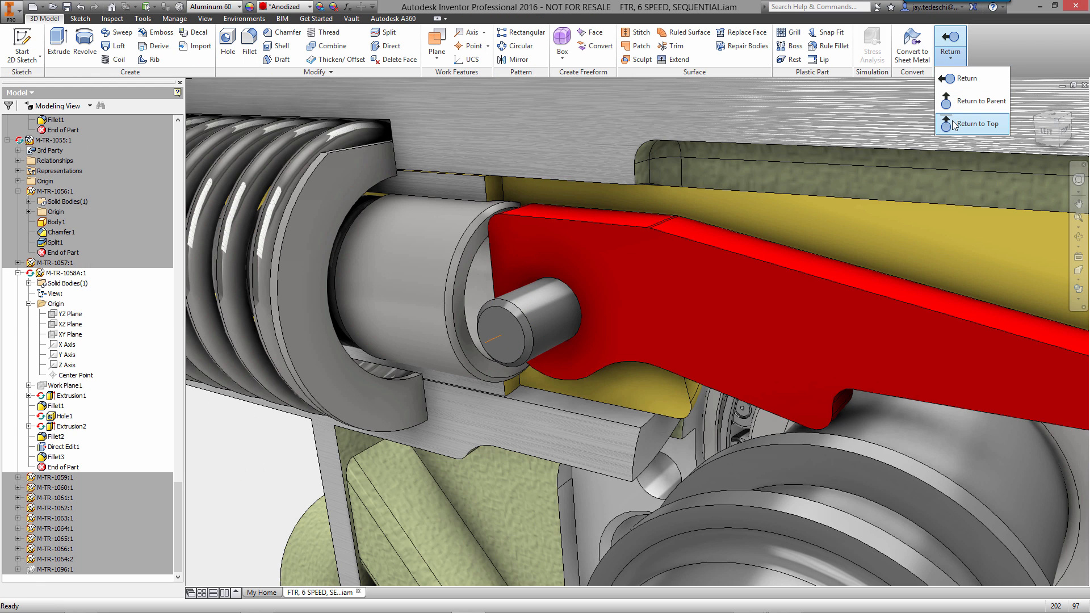
{"action": "left_click", "coordinate": [971, 123]}
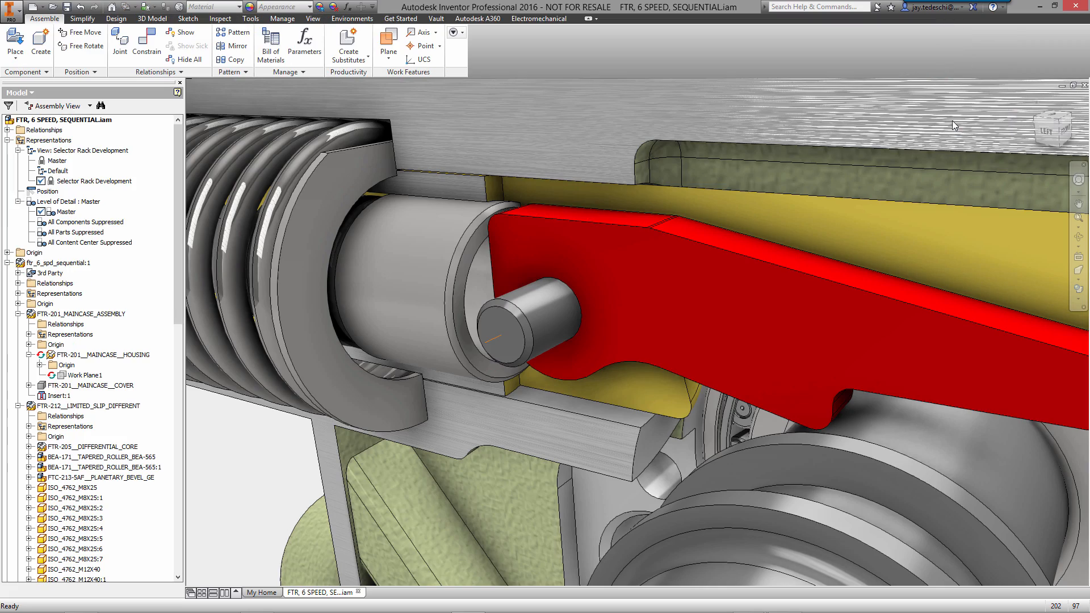